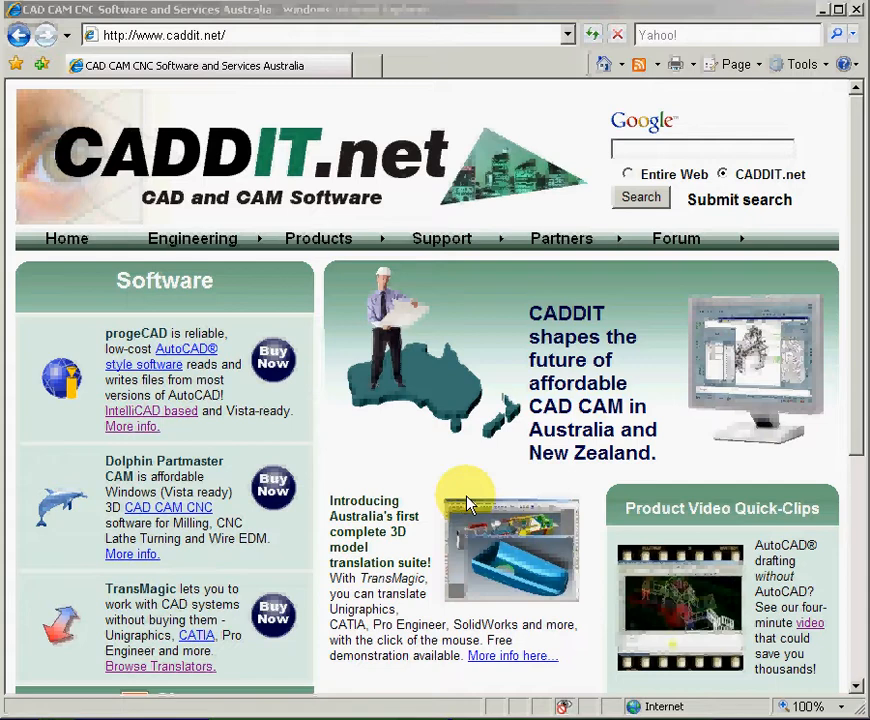
Navigate from the CADDIT.net homepage's Products menu to the online CADstore.
left_click(318, 238)
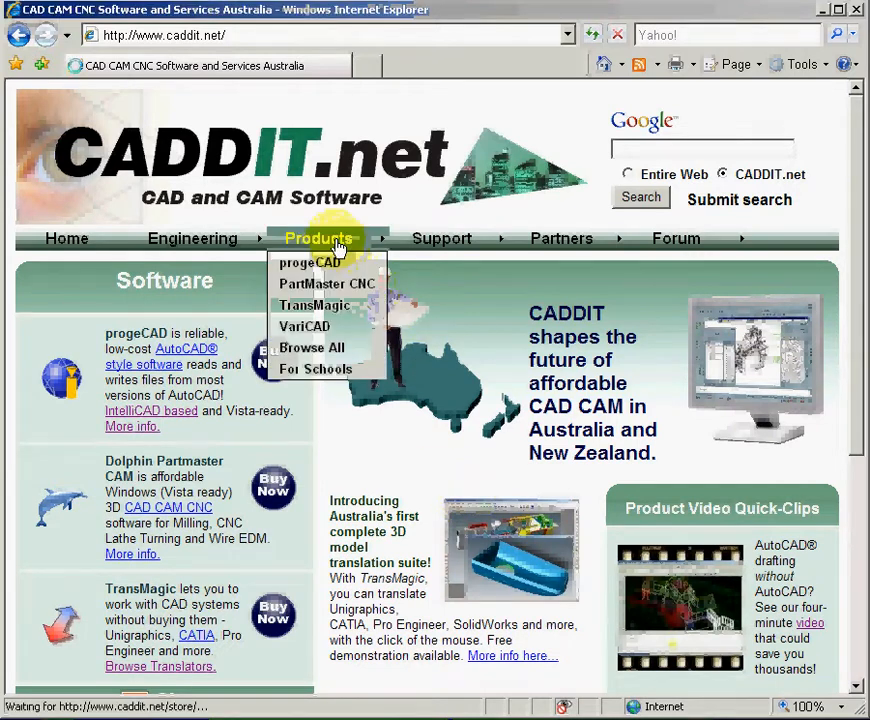
left_click(312, 348)
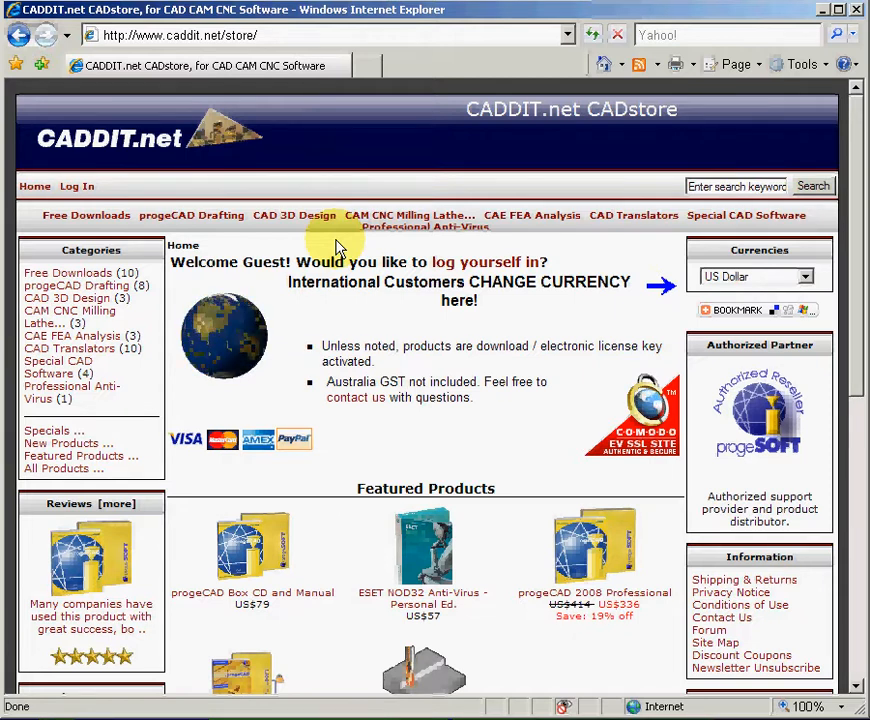
mouse_move(270, 262)
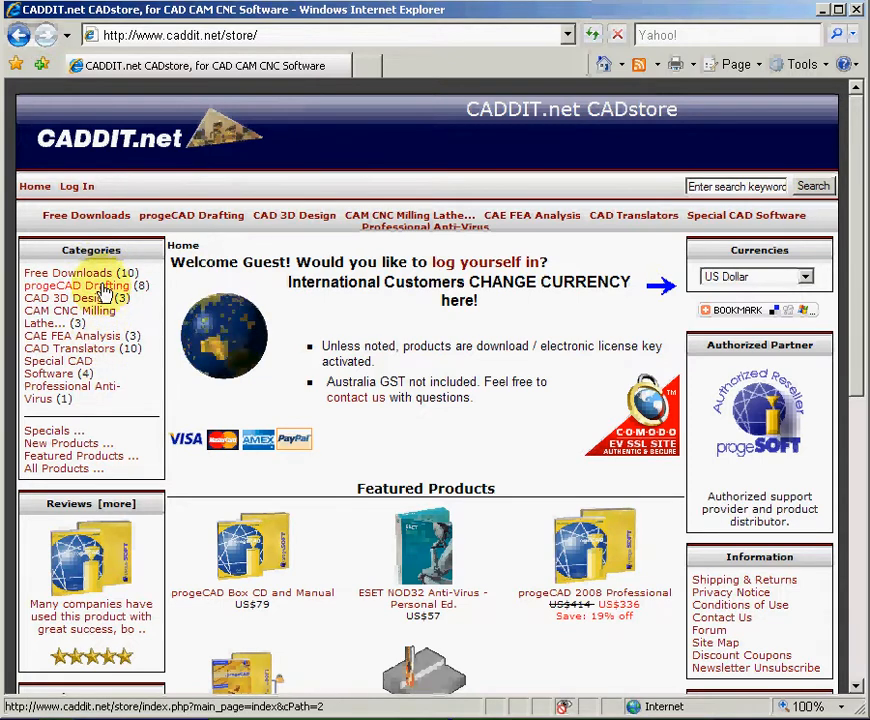
Show the progeCAD Drafting category and locate progeCAD 2008 Professional in the list.
left_click(76, 284)
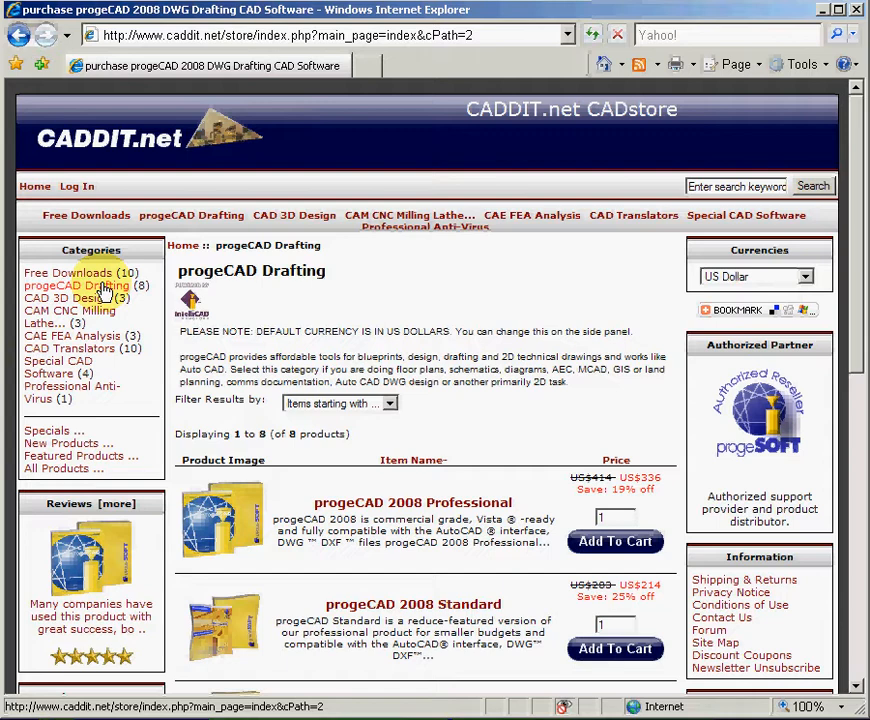
mouse_move(380, 304)
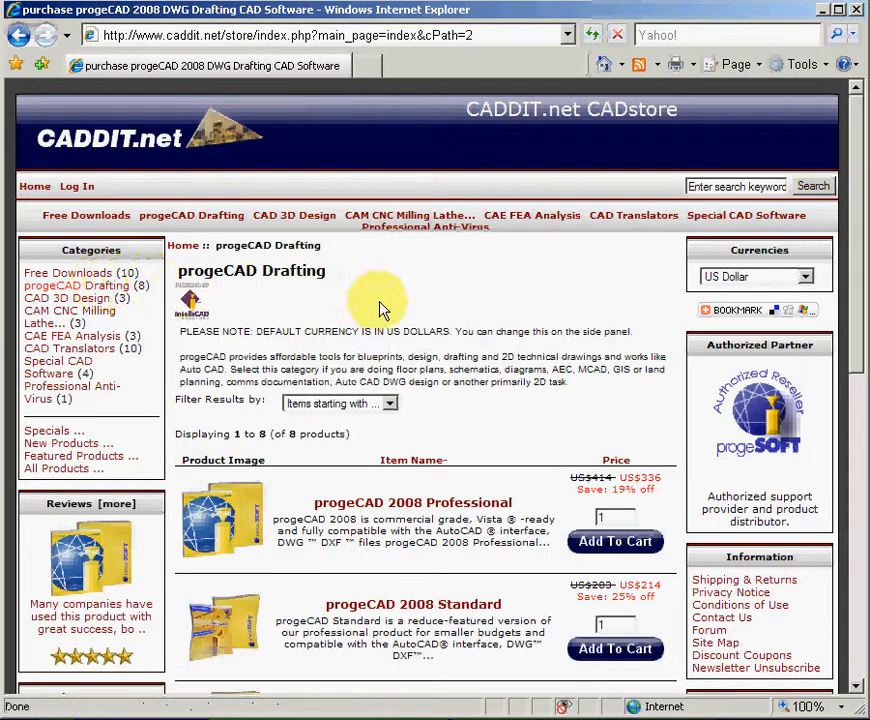
scroll("down", 3)
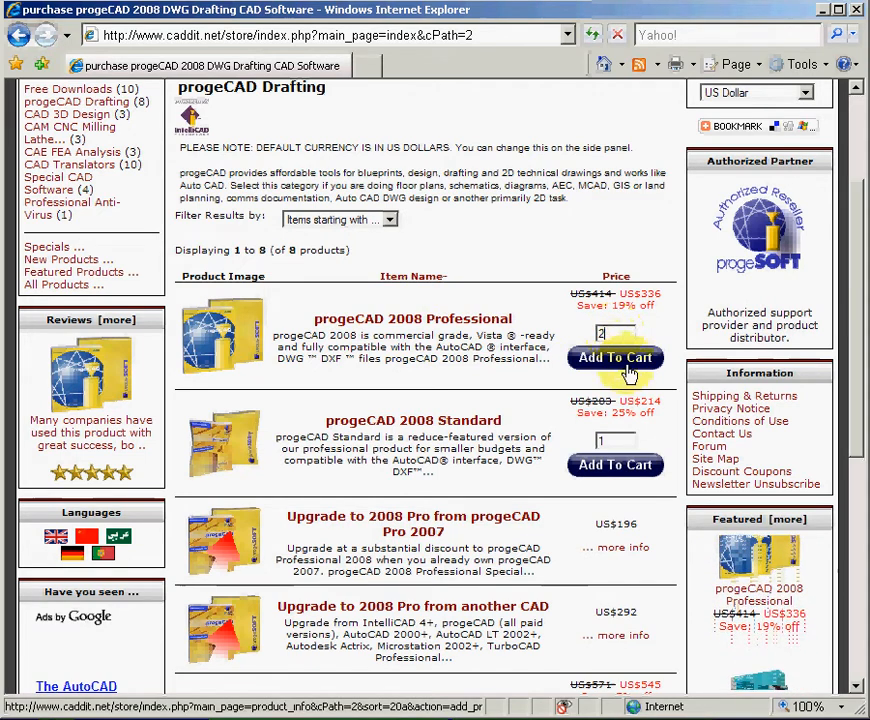
mouse_move(628, 370)
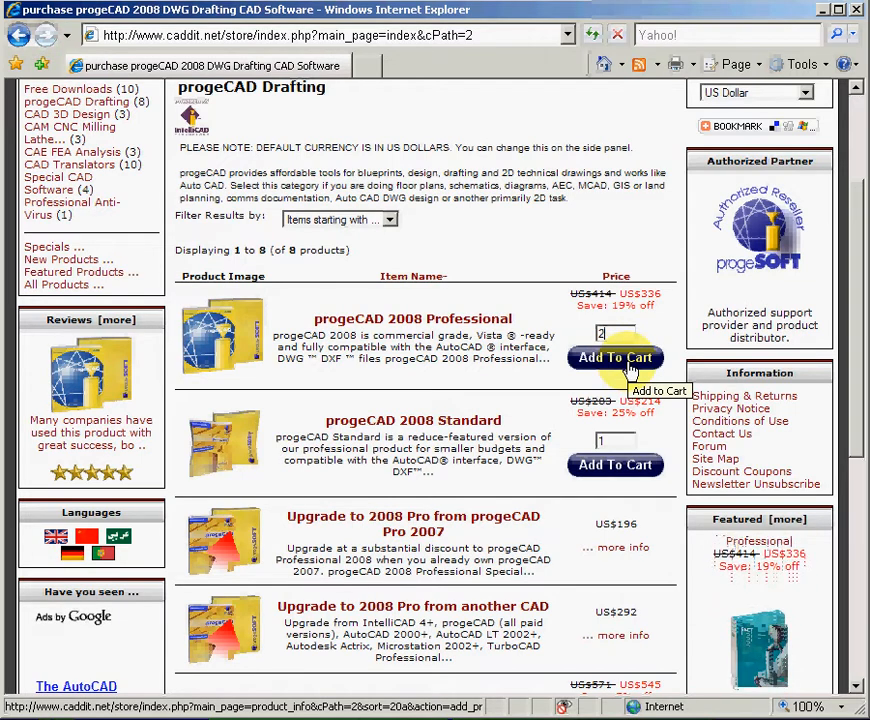
View the progeCAD 2008 Professional details page (US$336) and read through its features.
left_click(412, 318)
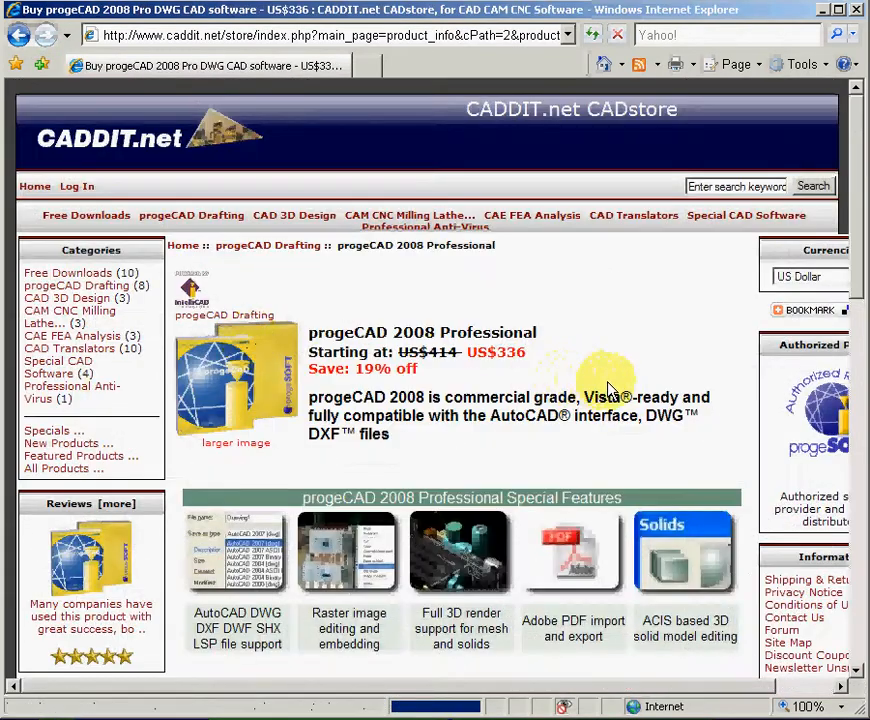
scroll("down", 3)
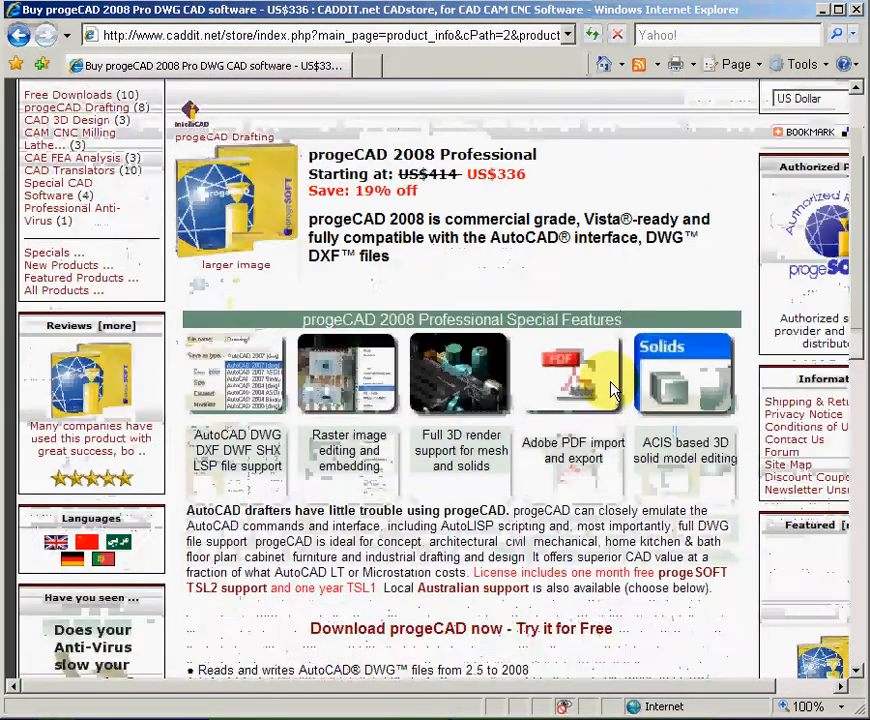
scroll("down", 3)
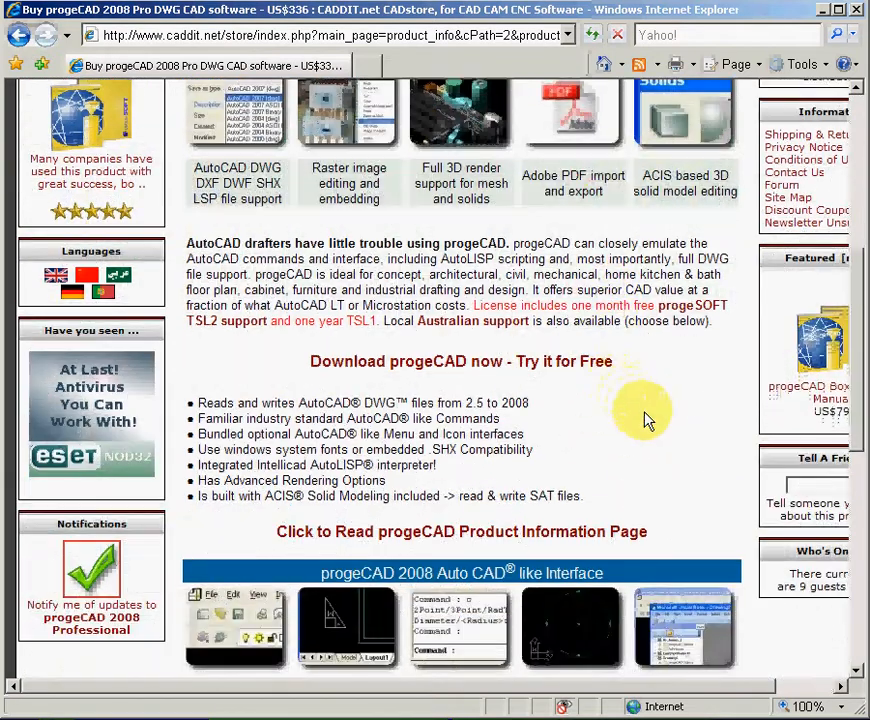
mouse_move(536, 532)
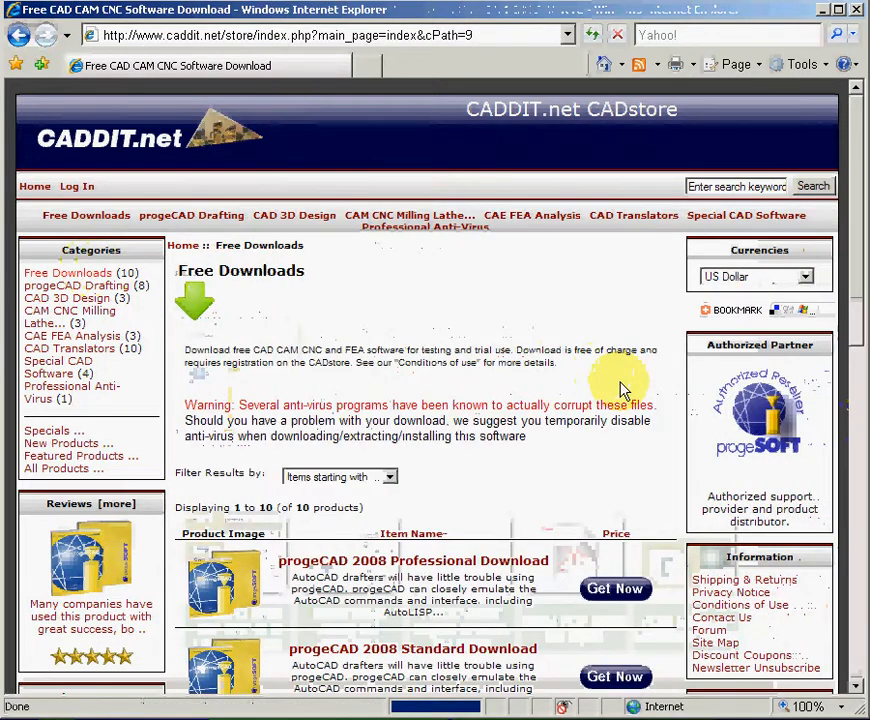
Scroll the Free Downloads list to the progeCAD download entries.
scroll("down", 3)
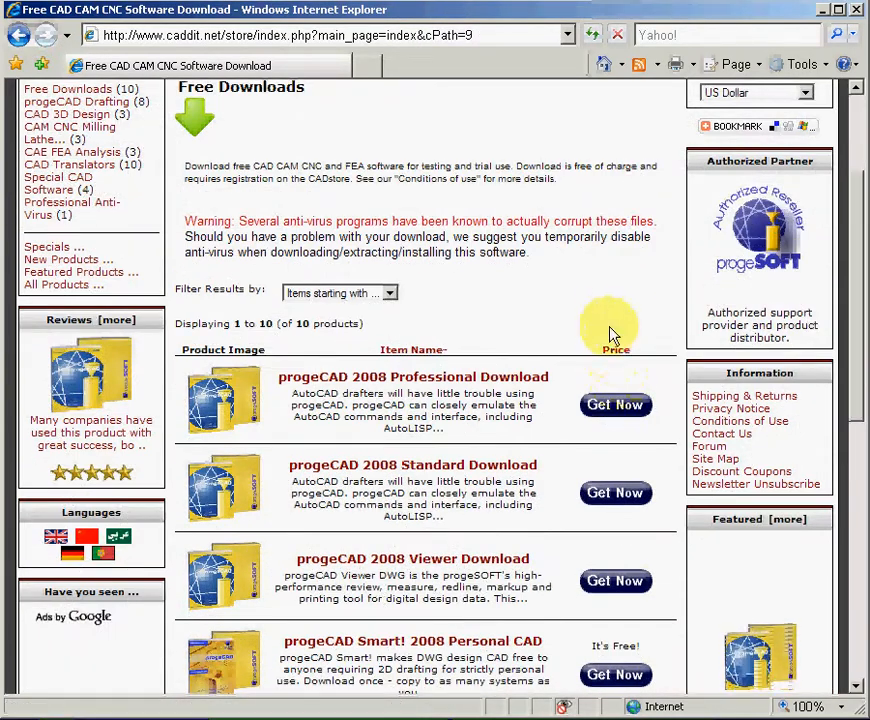
mouse_move(548, 346)
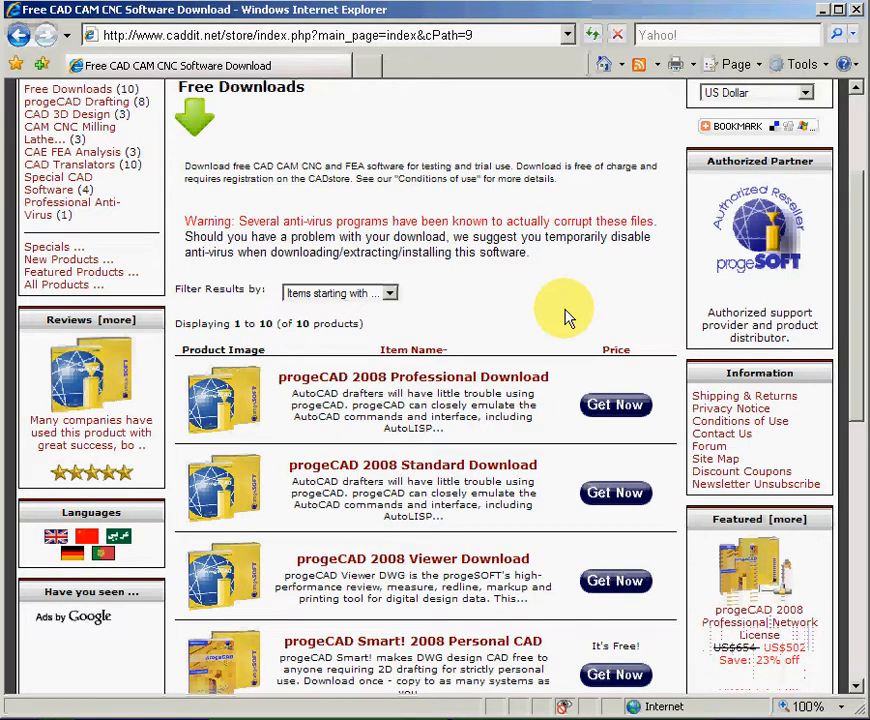
mouse_move(616, 404)
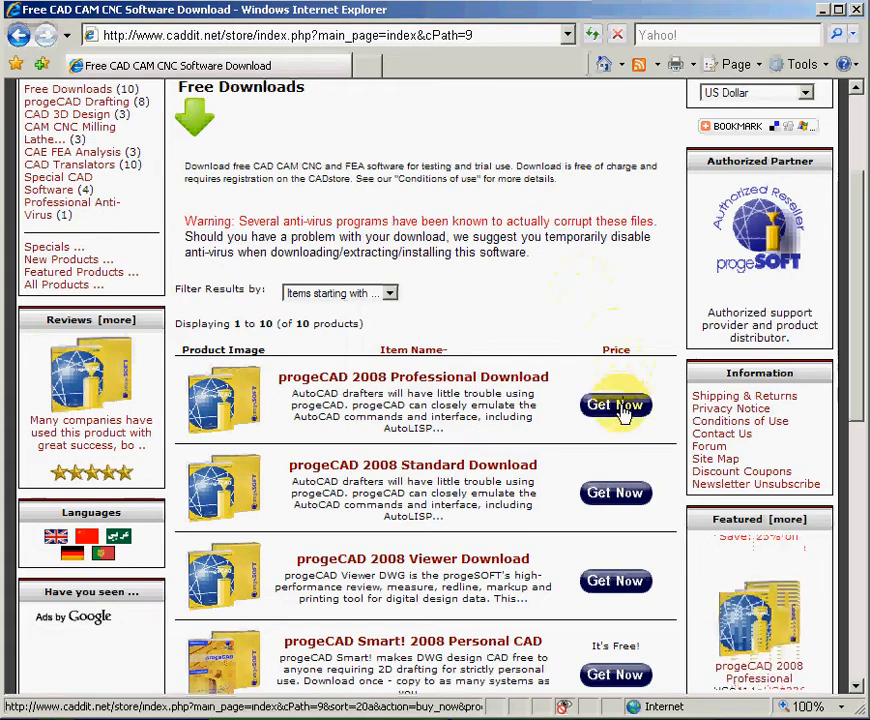
Get the free progeCAD 2008 Professional Download, placing it in the cart at US$0.
left_click(614, 404)
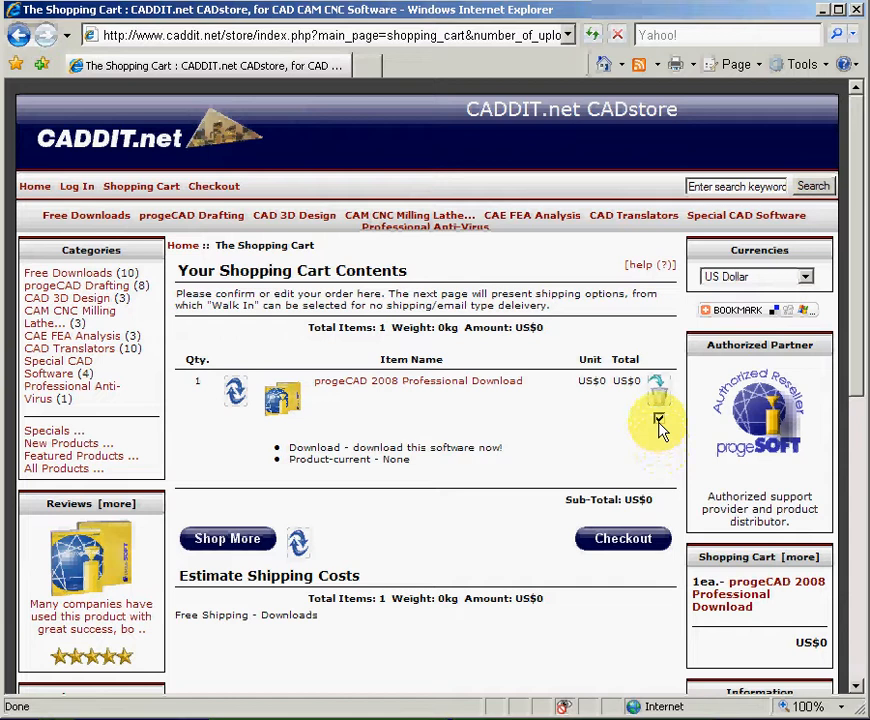
mouse_move(660, 388)
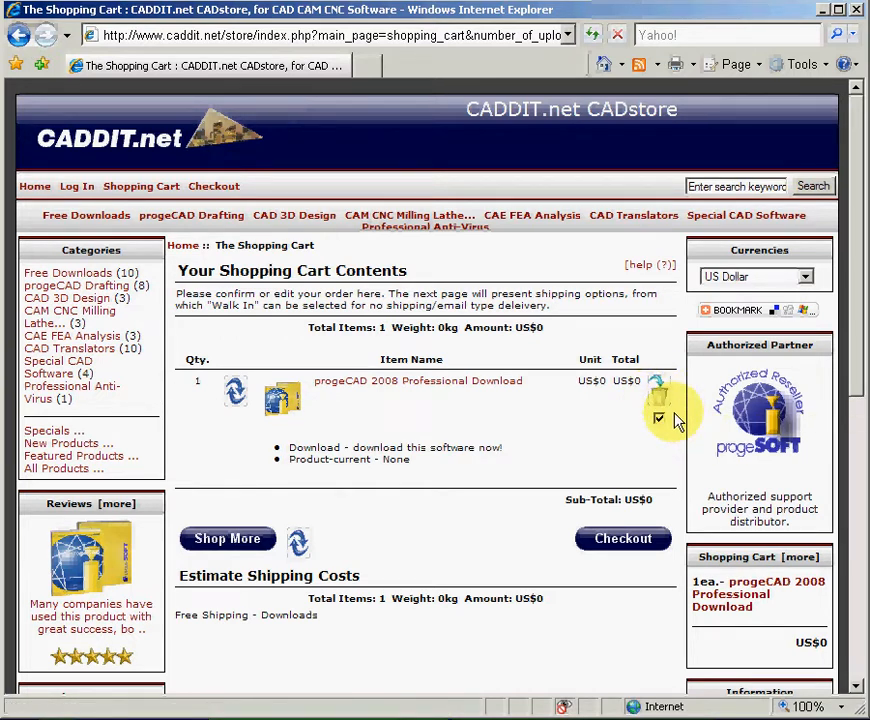
mouse_move(300, 544)
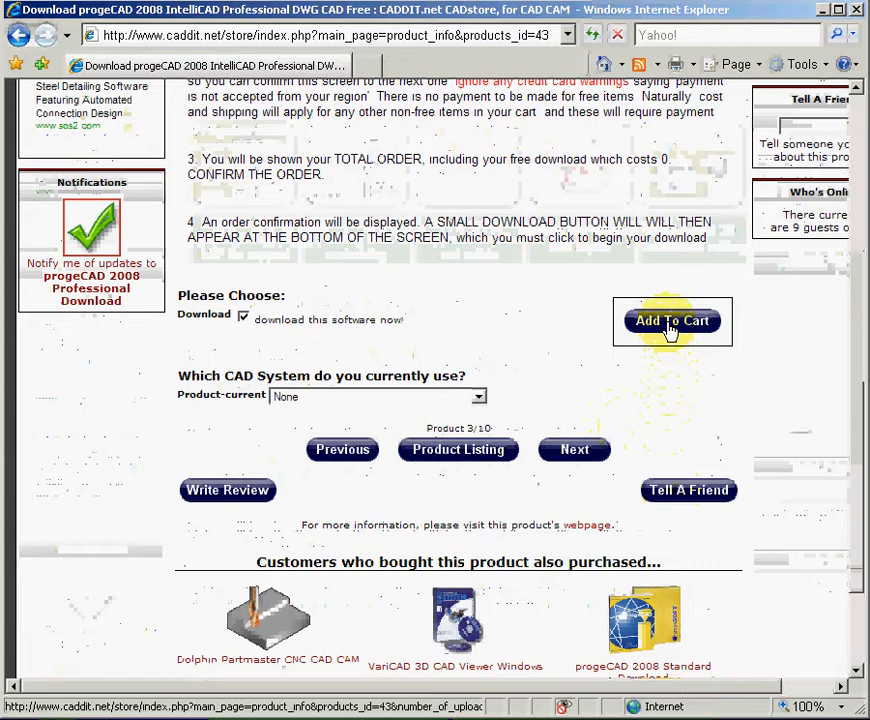
Re-add the free download from its product page, returning to the one-item US$0 cart.
left_click(672, 320)
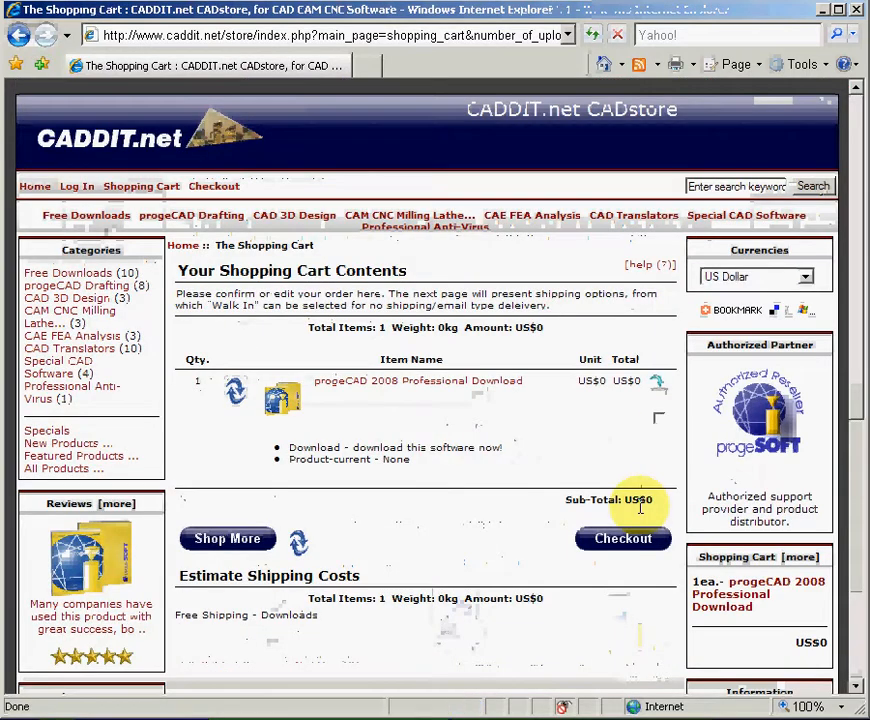
mouse_move(624, 540)
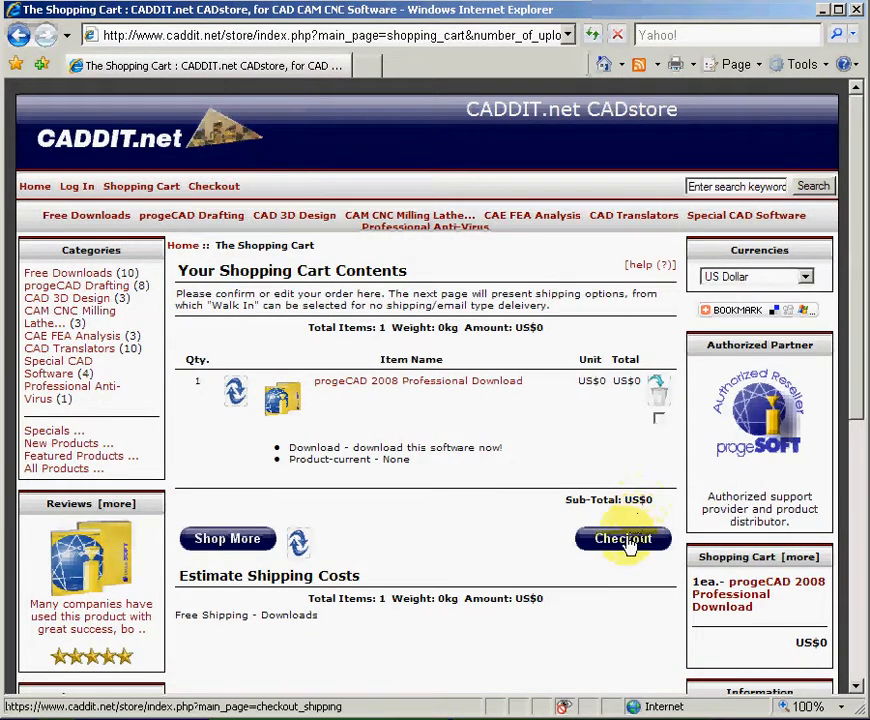
Begin checkout and review the new-account form, including the billing country choices.
left_click(622, 538)
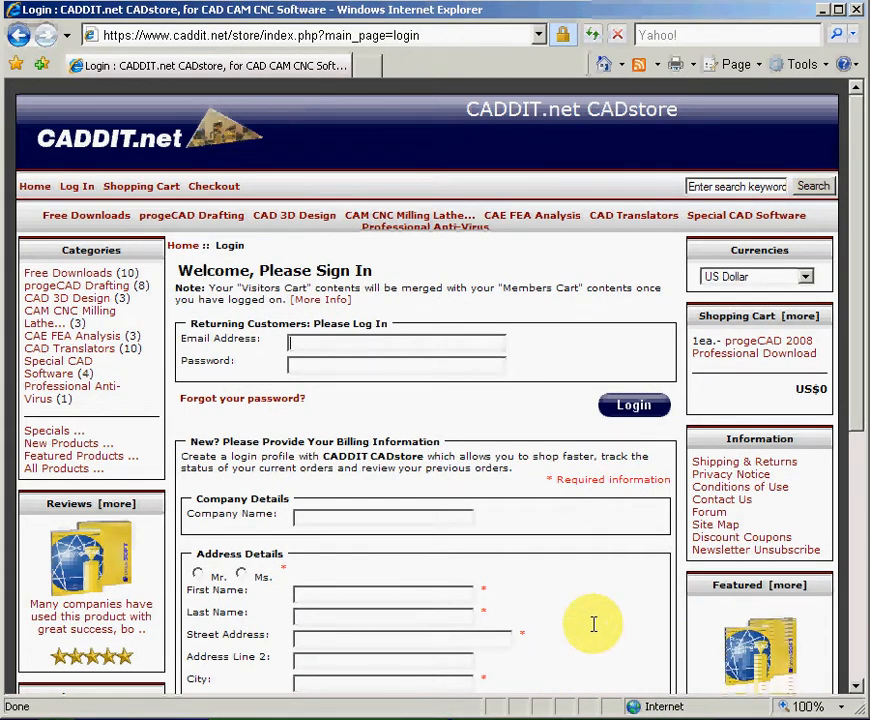
scroll("down", 3)
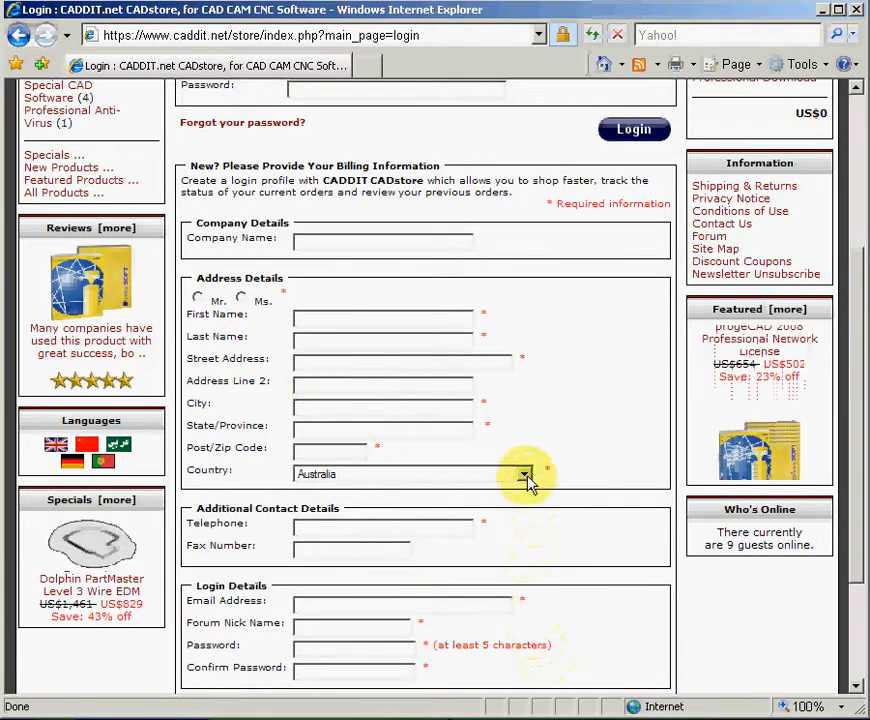
left_click(524, 474)
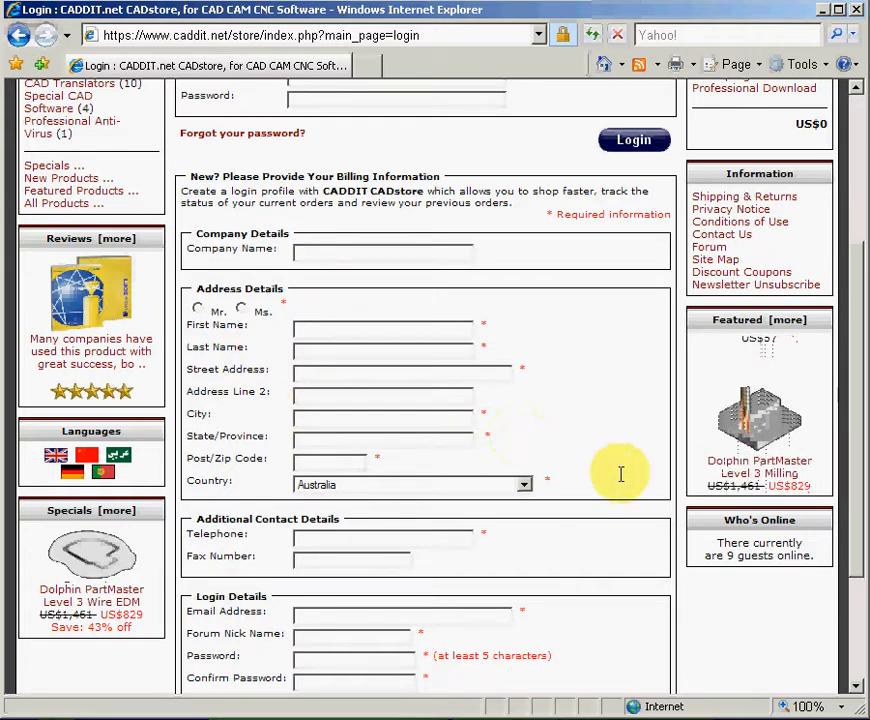
scroll("down", 3)
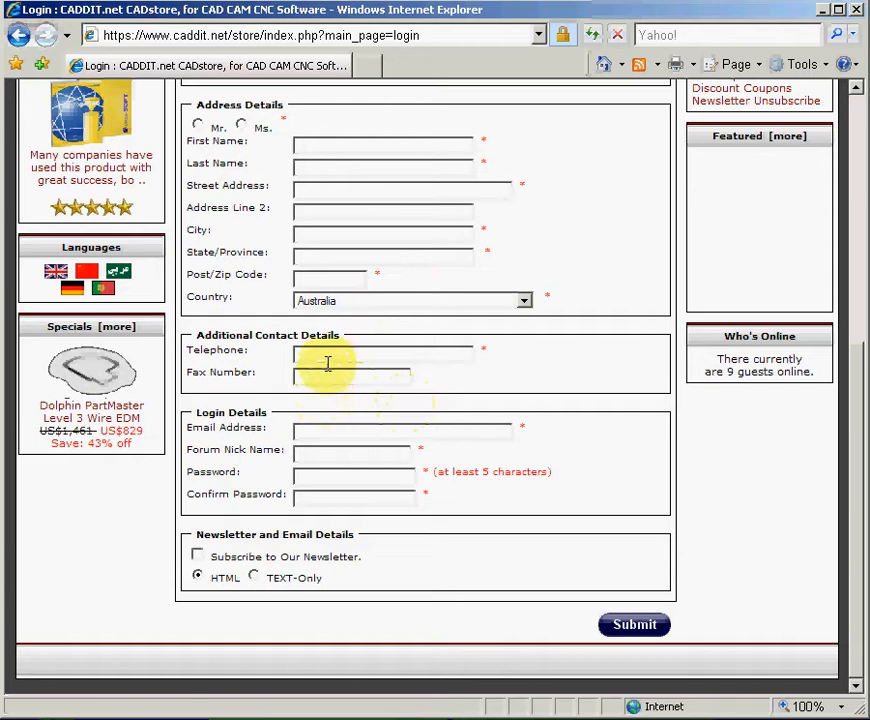
mouse_move(382, 352)
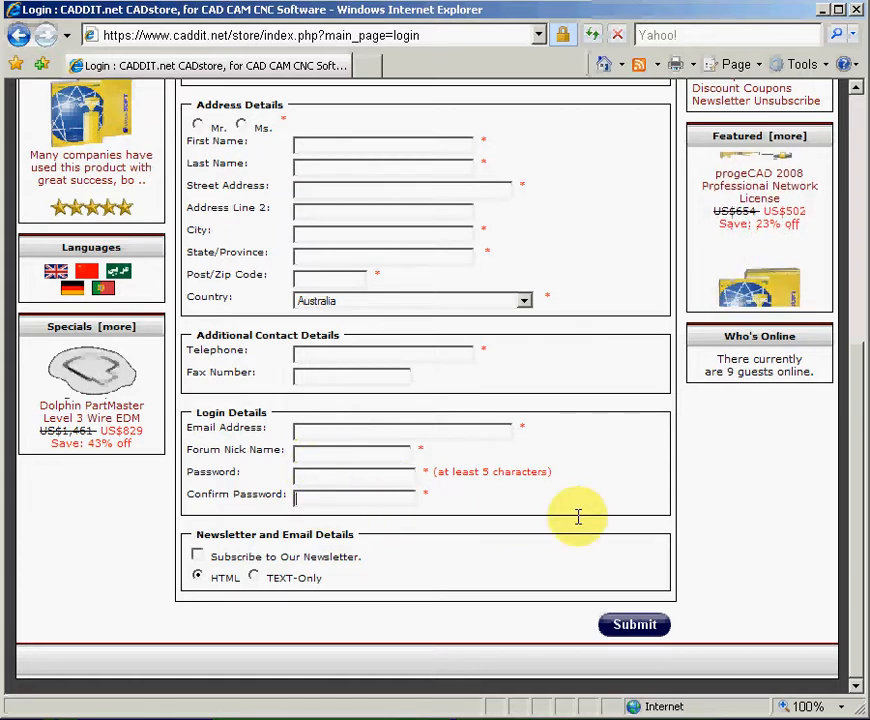
left_click(632, 624)
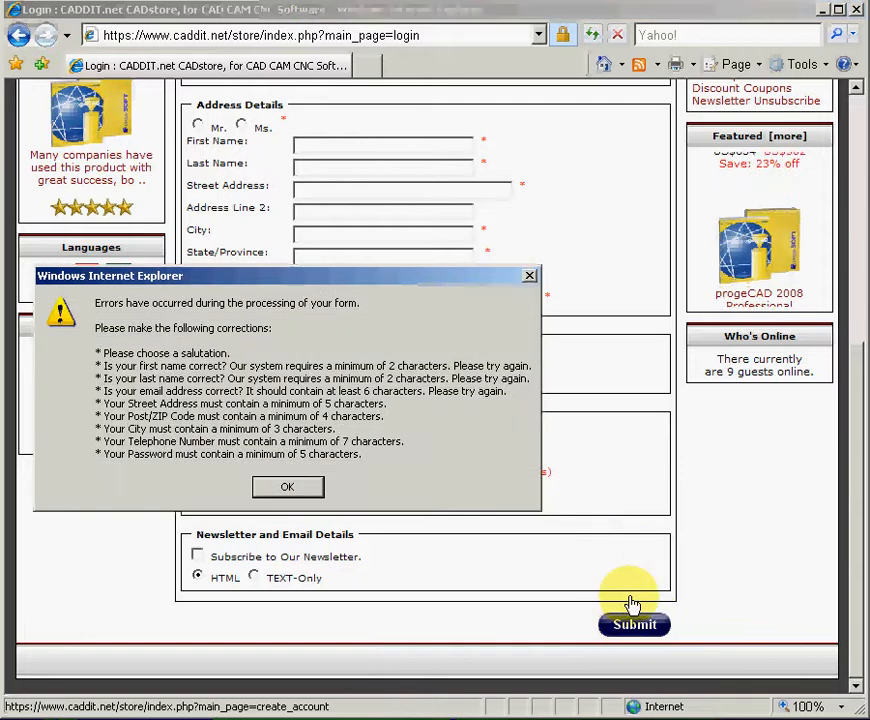
left_click(288, 486)
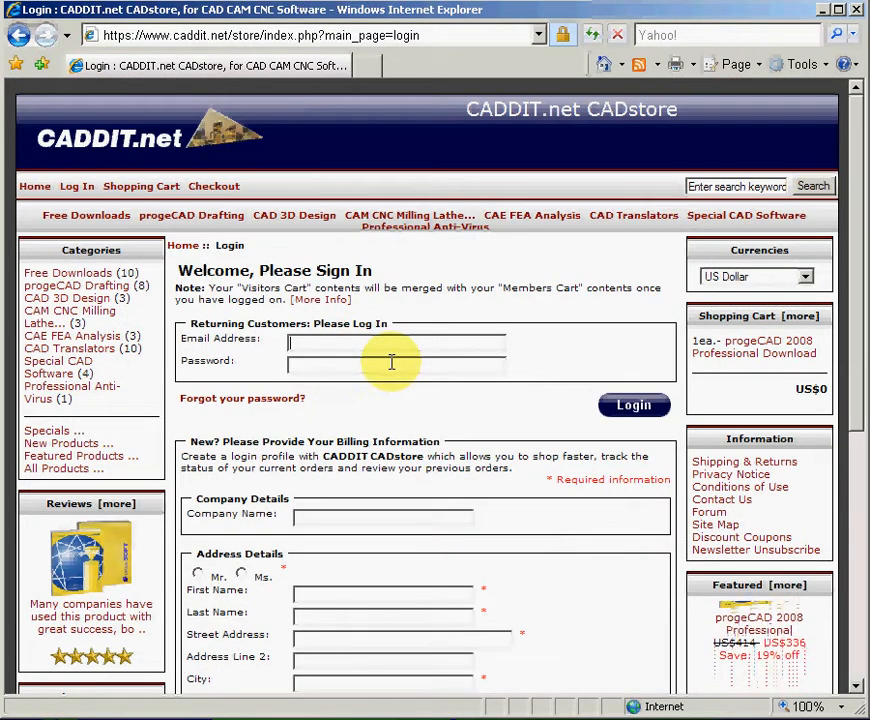
type("test@mailinator.com")
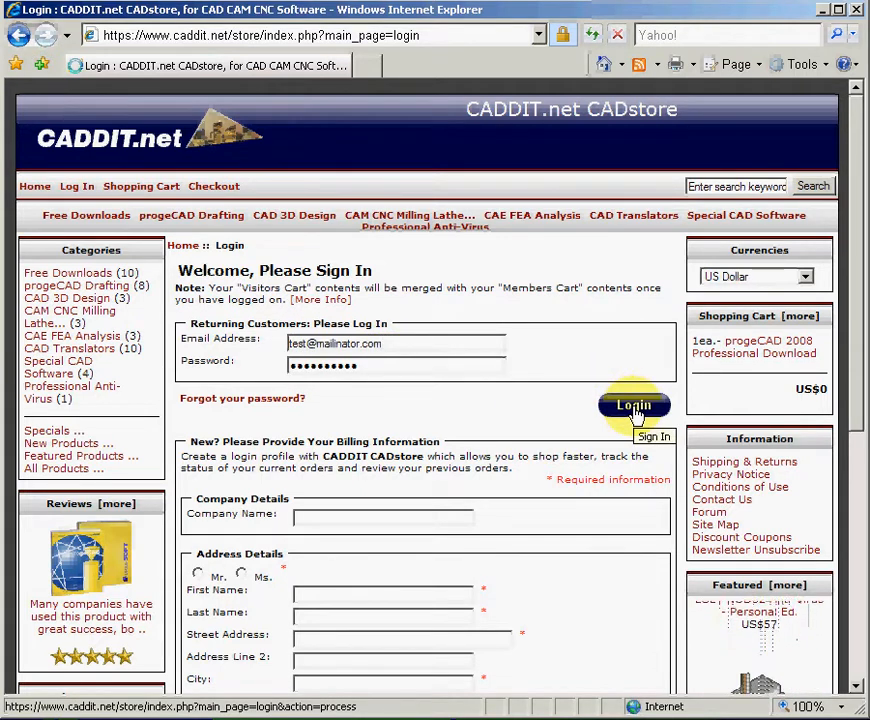
left_click(634, 404)
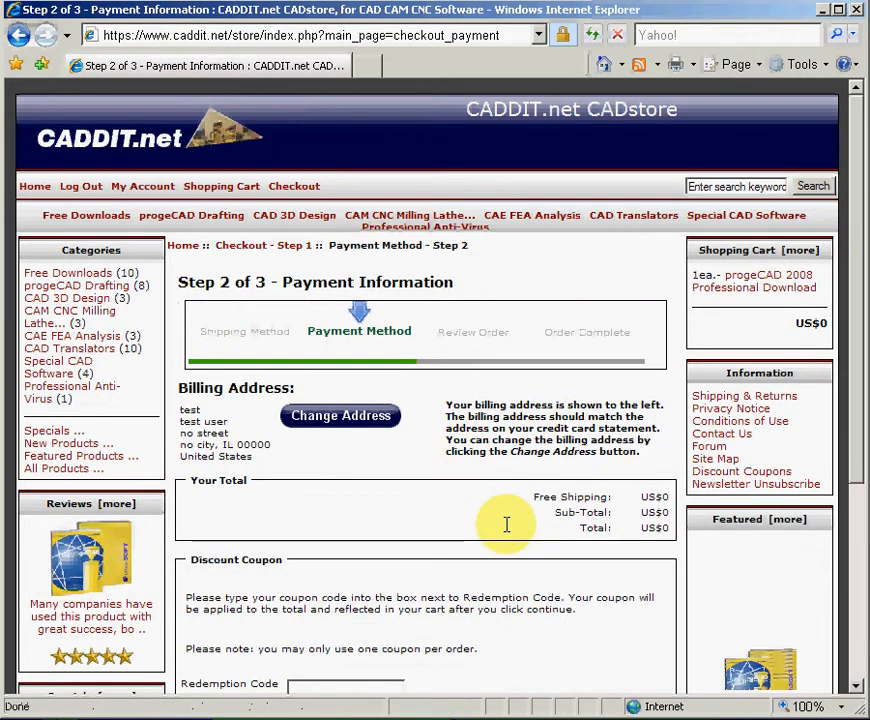
mouse_move(178, 320)
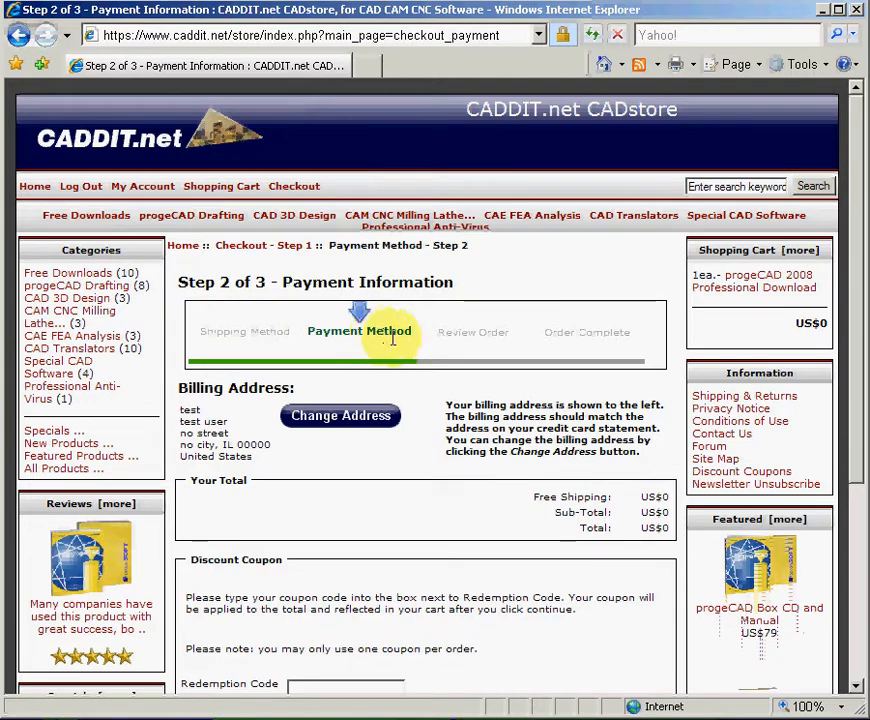
Highlight the no-payments notice and continue past Payment Information to Step 3 Order Confirmation.
scroll("down", 3)
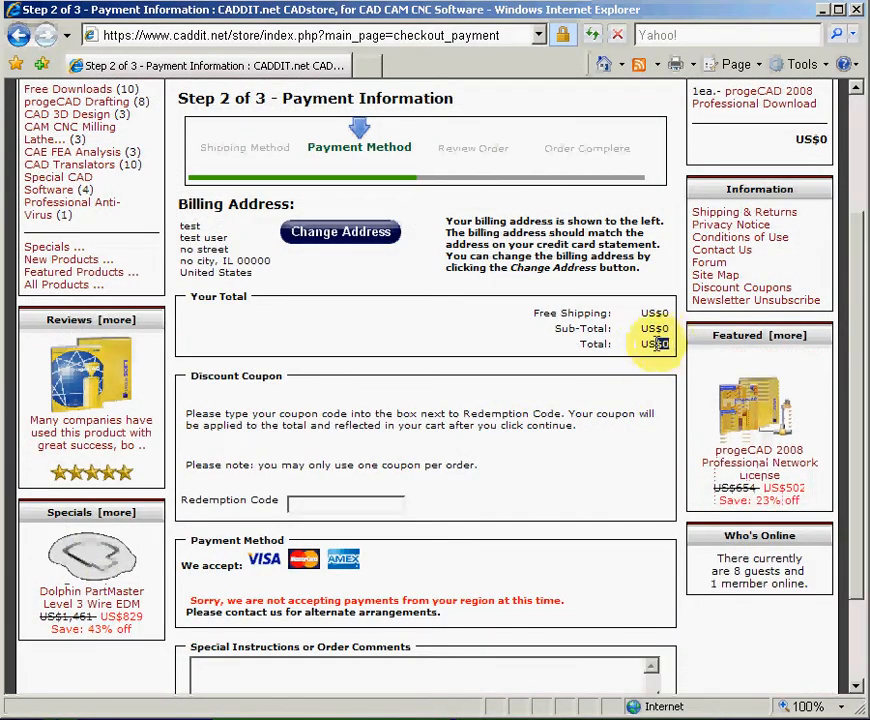
scroll("down", 3)
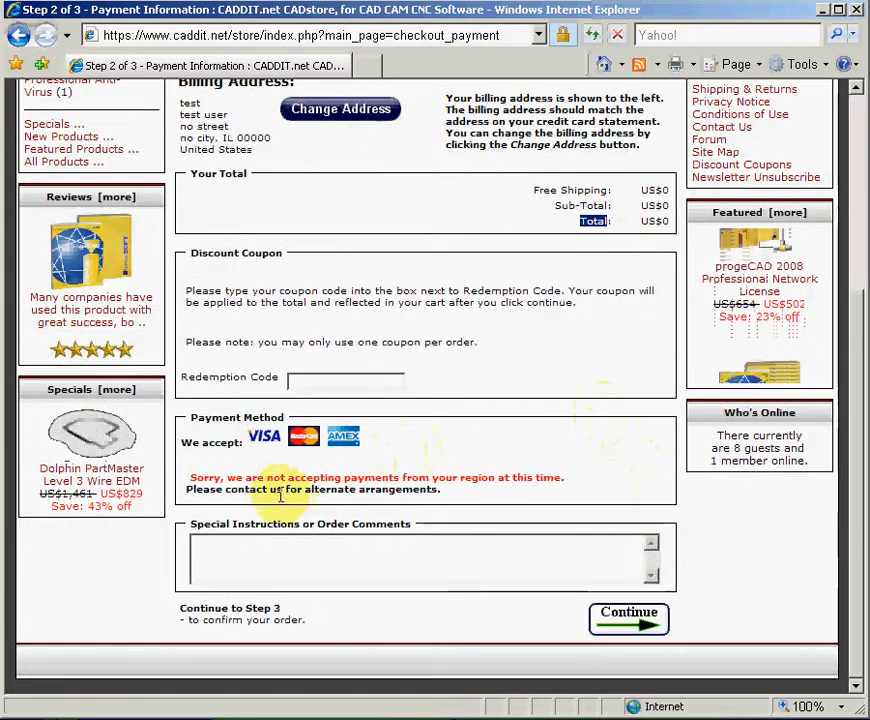
left_click_drag(228, 476, 564, 476)
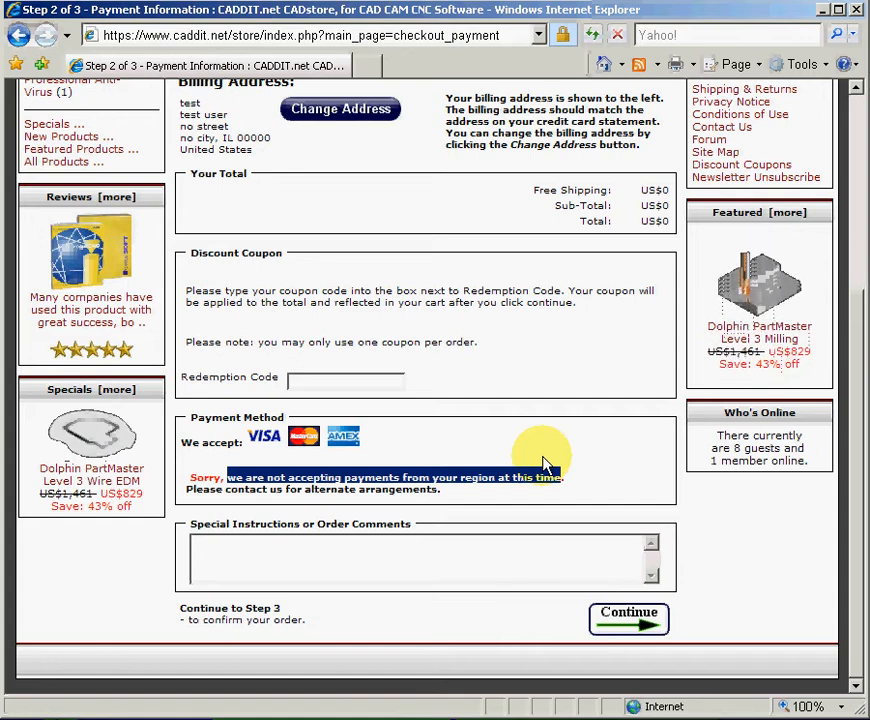
mouse_move(746, 624)
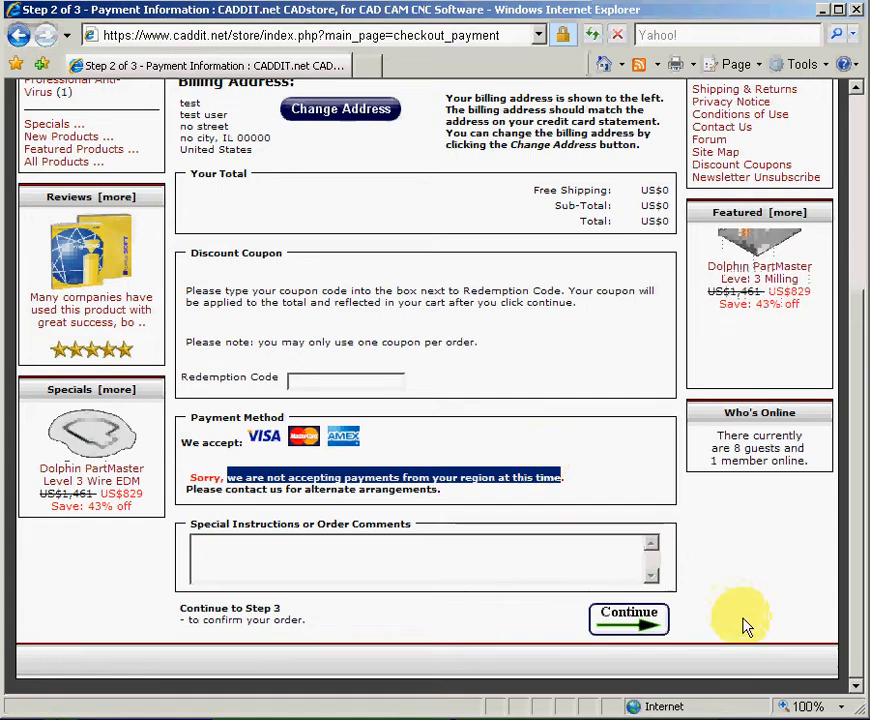
mouse_move(632, 624)
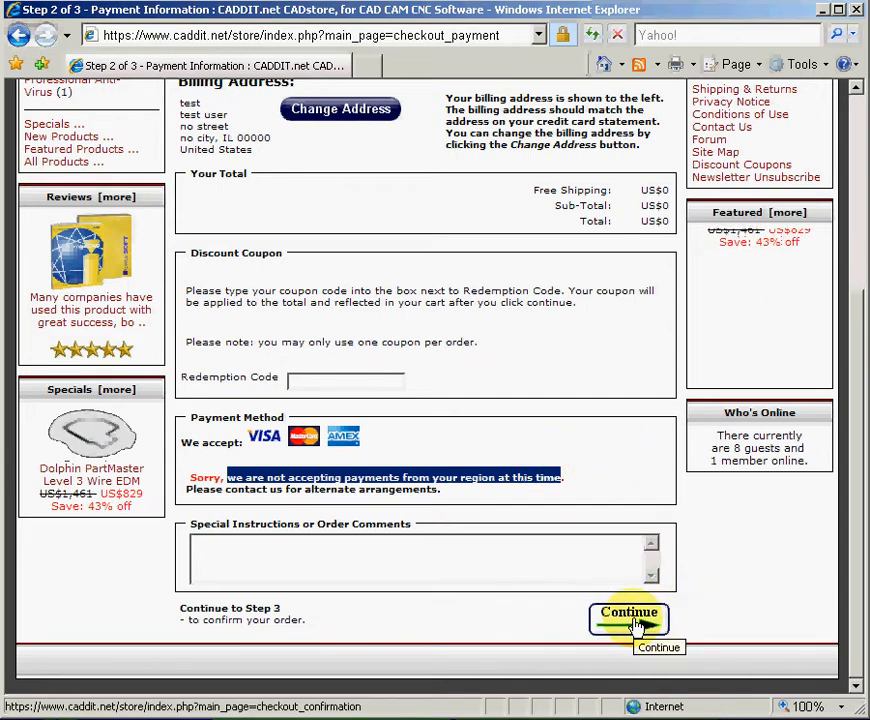
left_click(628, 616)
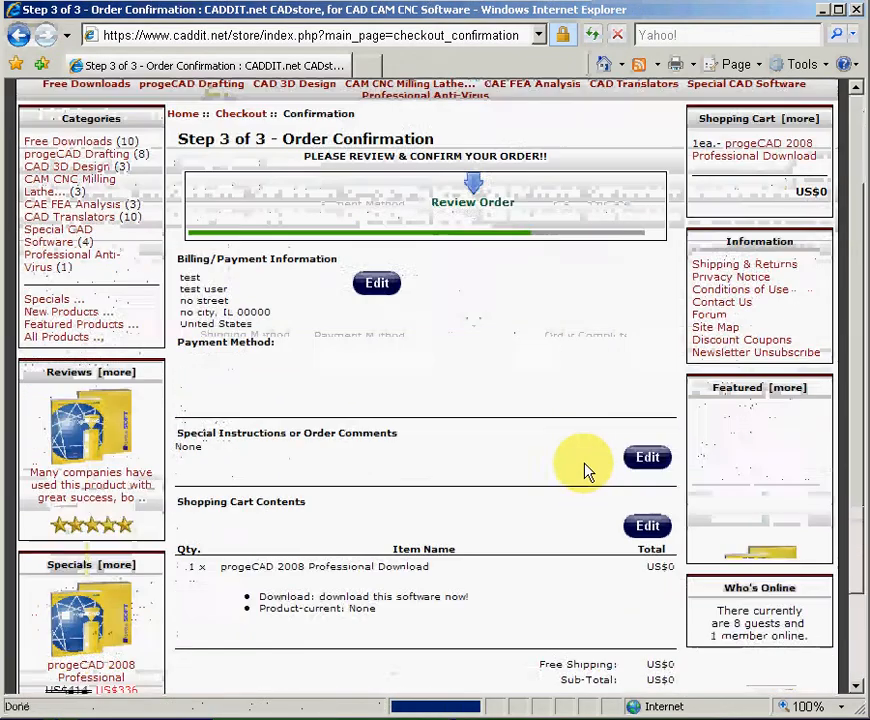
Confirm the free order, reaching the Order Complete thank-you page with order number 1146.
scroll("down", 3)
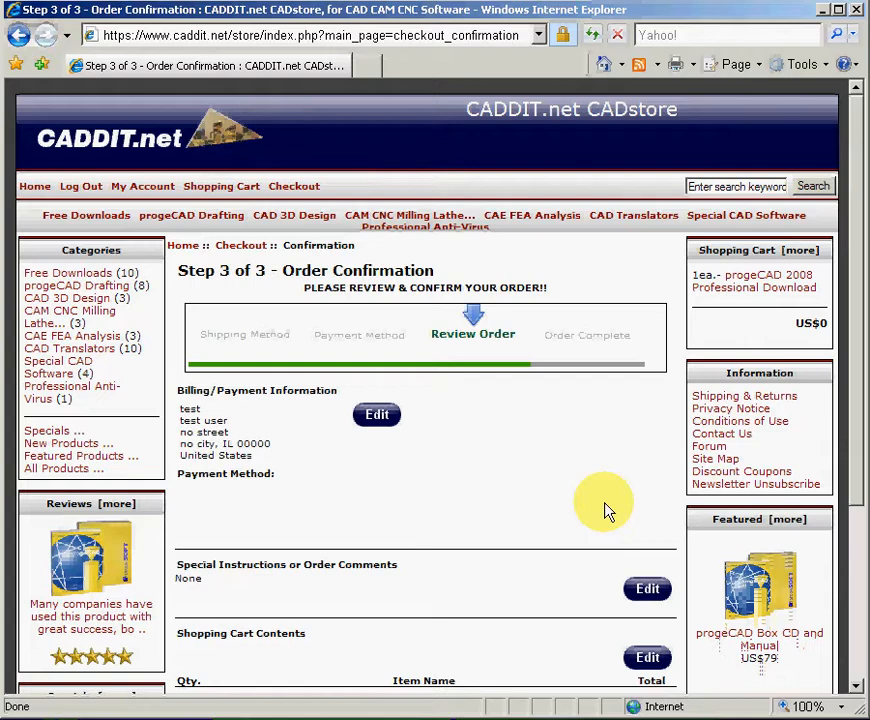
scroll("down", 3)
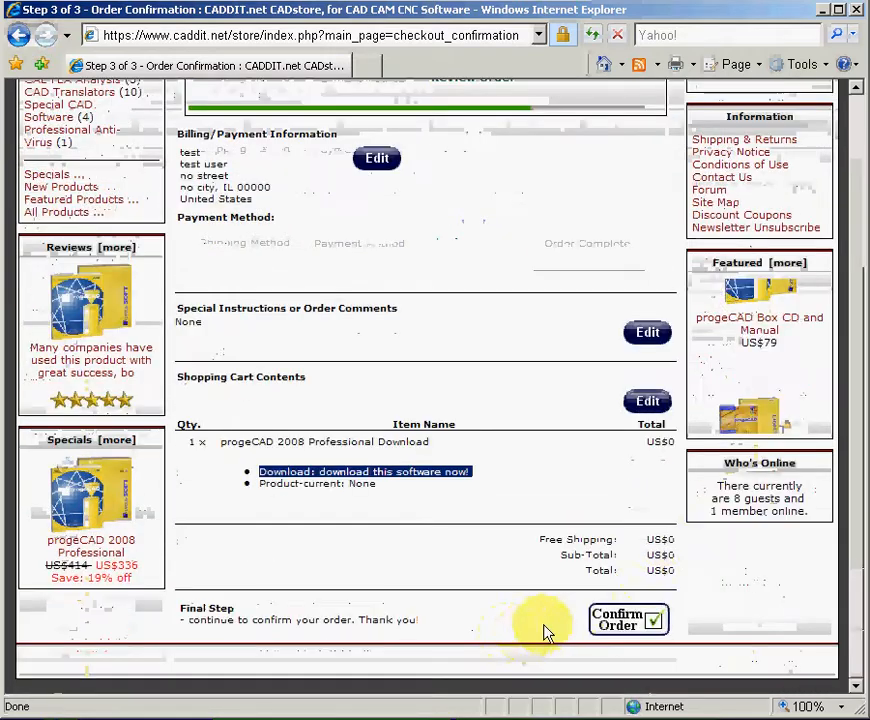
left_click(624, 622)
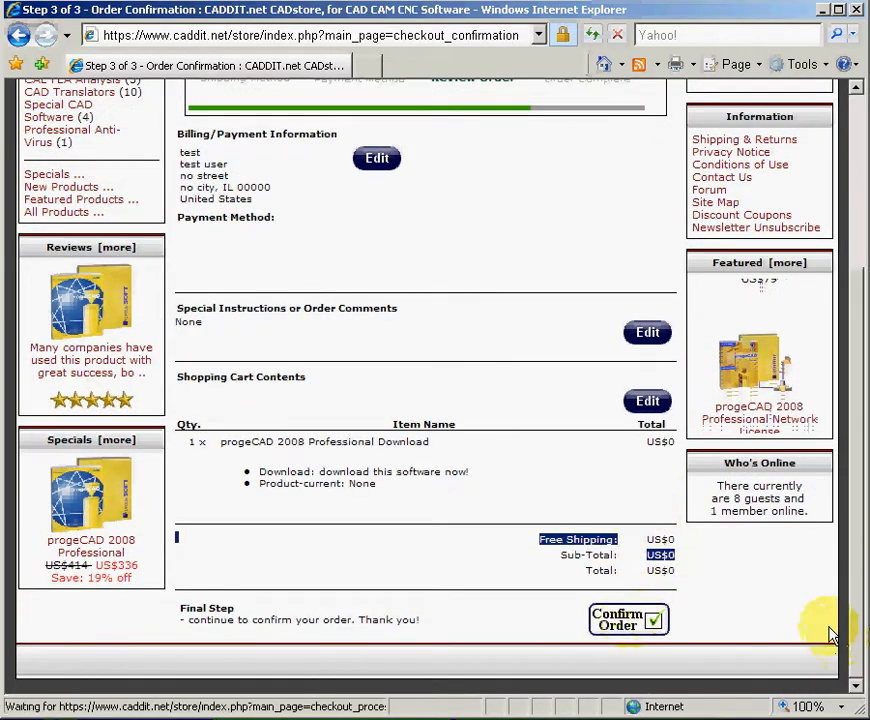
left_click(626, 620)
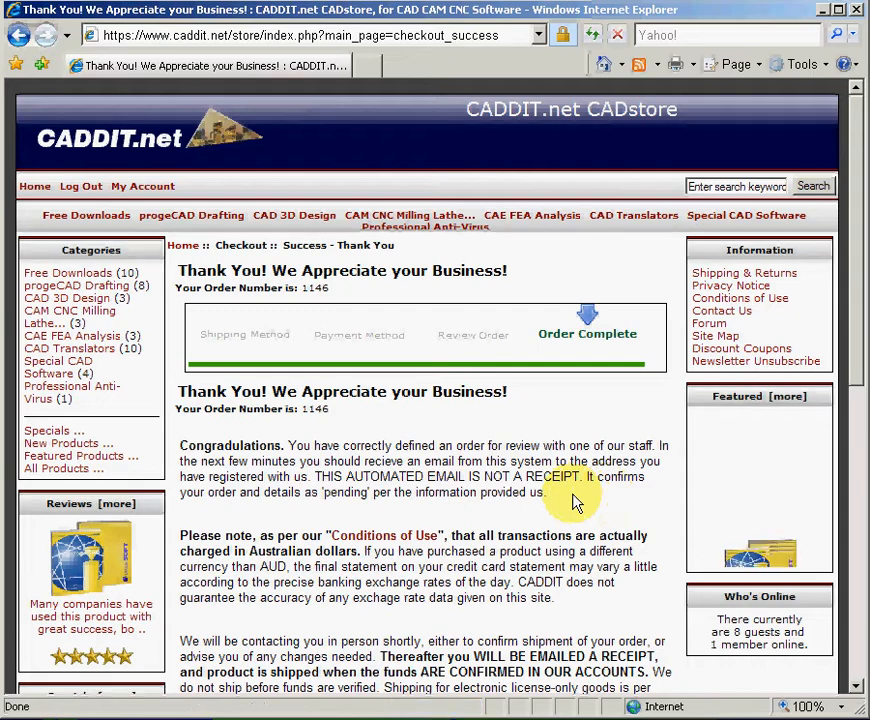
Start downloading progeCAD_Professional_2008_CADIT.exe from the completed order page.
scroll("down", 3)
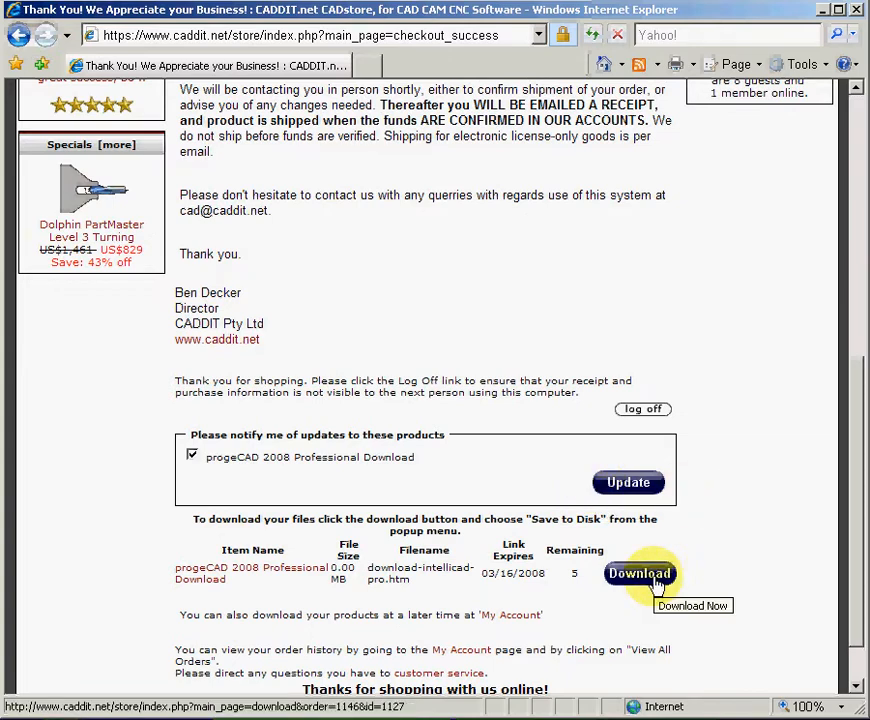
left_click(640, 572)
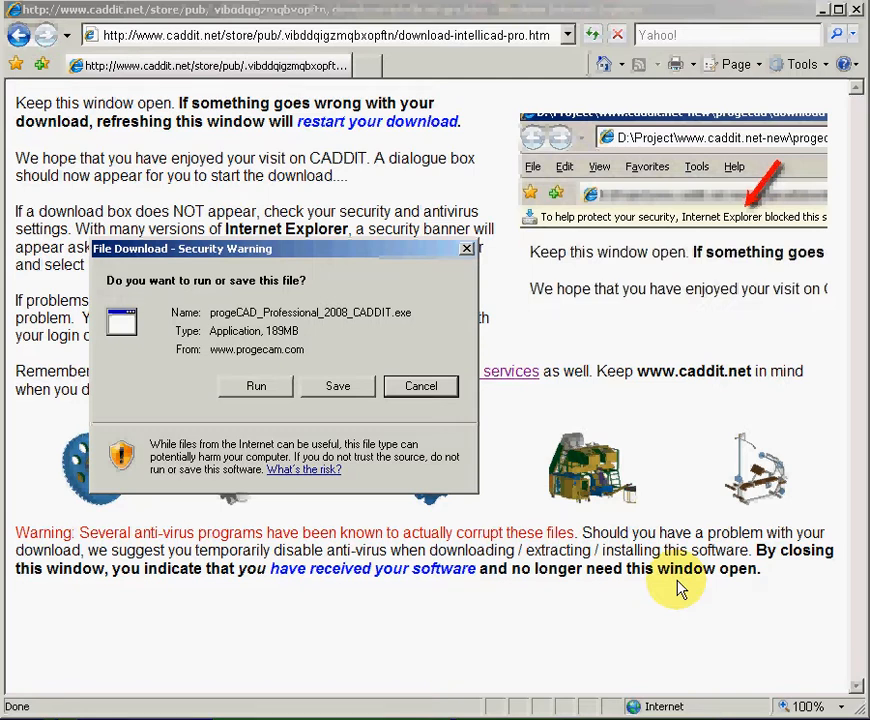
mouse_move(652, 568)
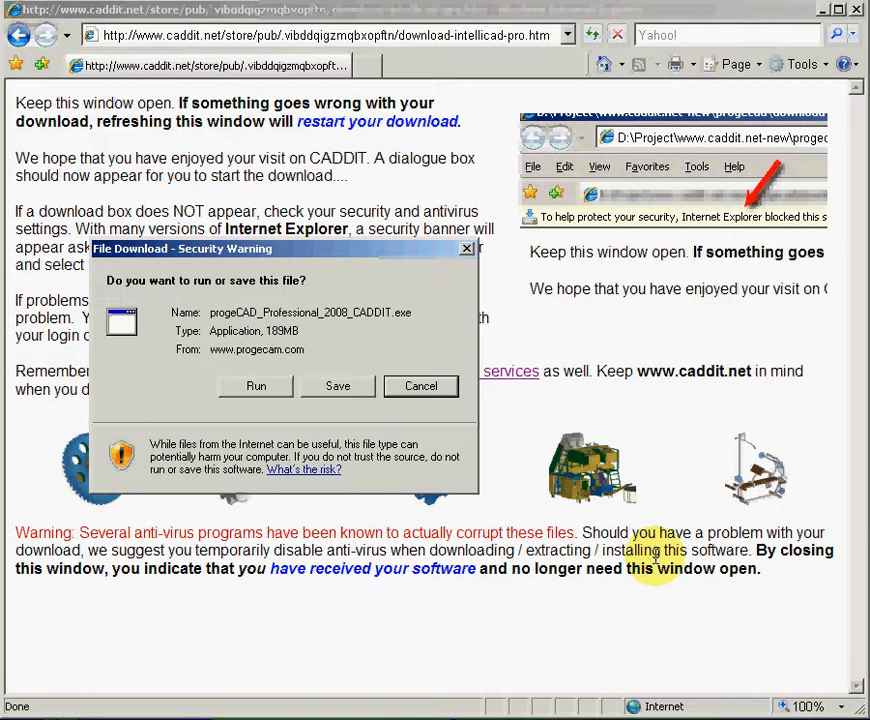
Save the progeCAD installer download and return to the CADstore home page.
left_click(420, 384)
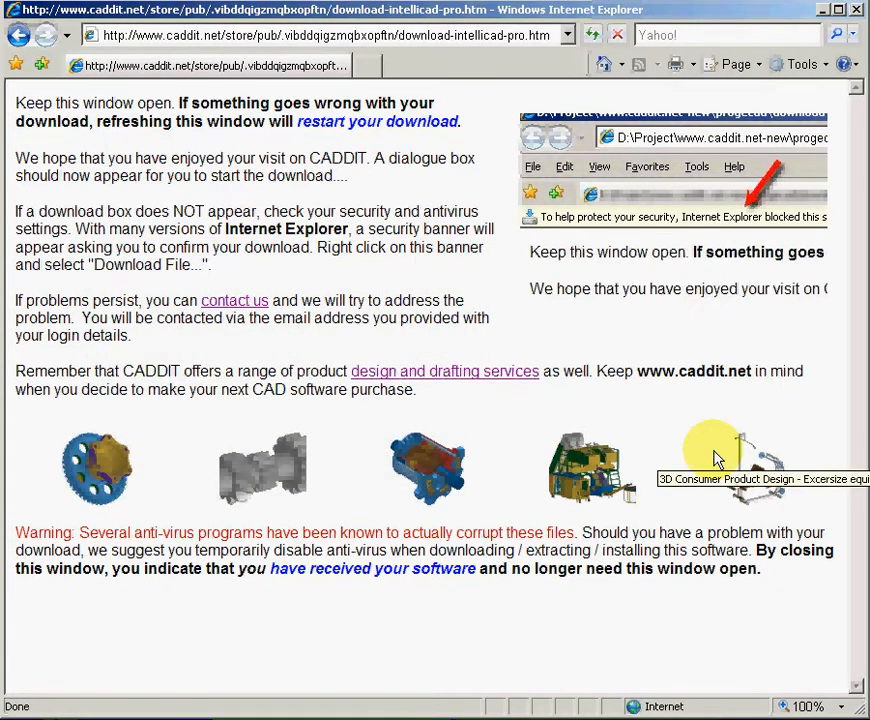
mouse_move(764, 460)
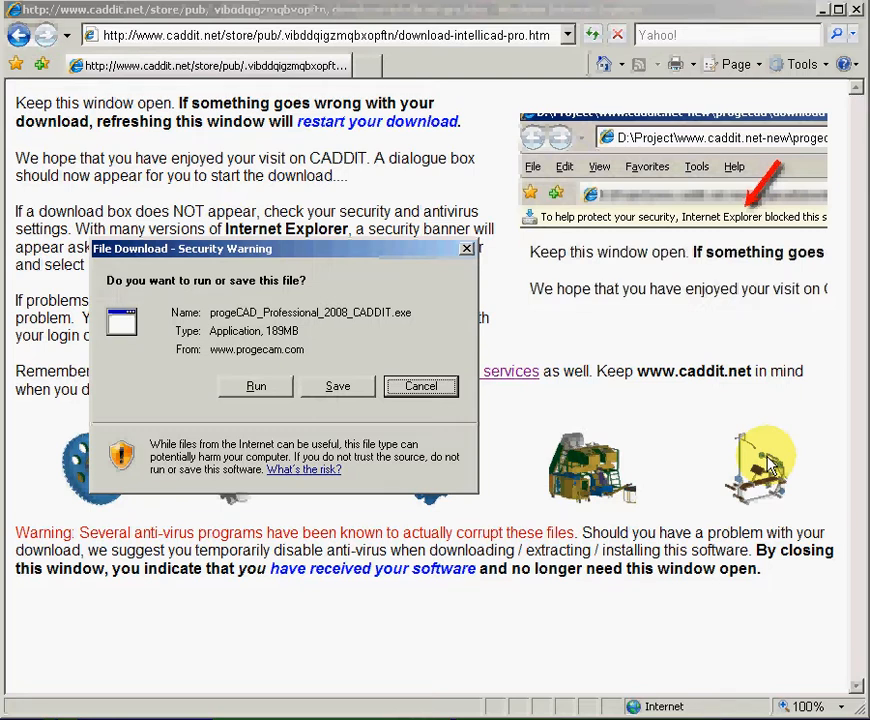
left_click(420, 386)
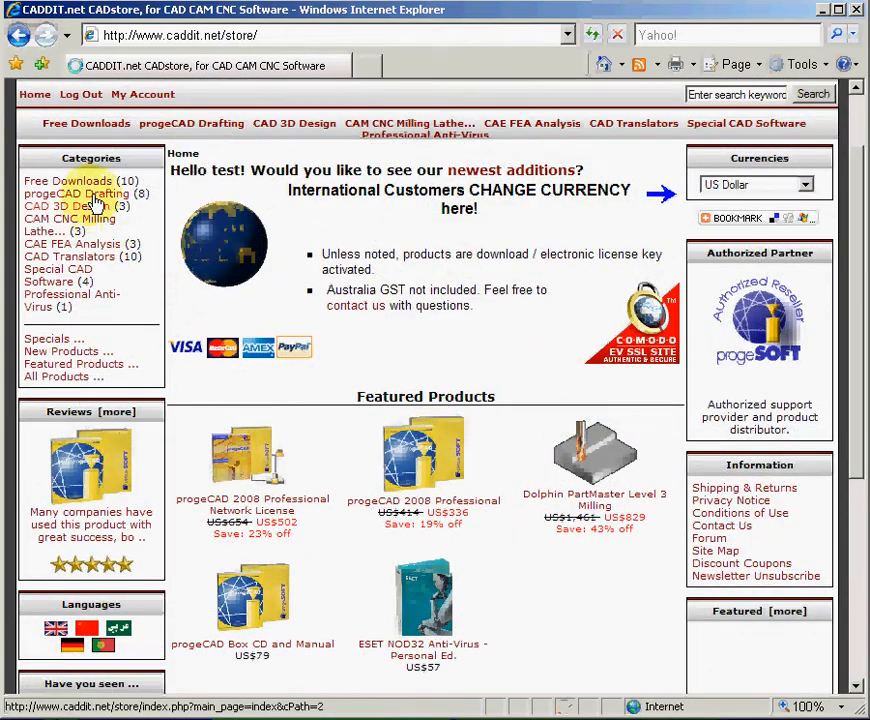
Add two progeCAD 2008 Professional licenses to the cart for a US$672 subtotal.
left_click(72, 192)
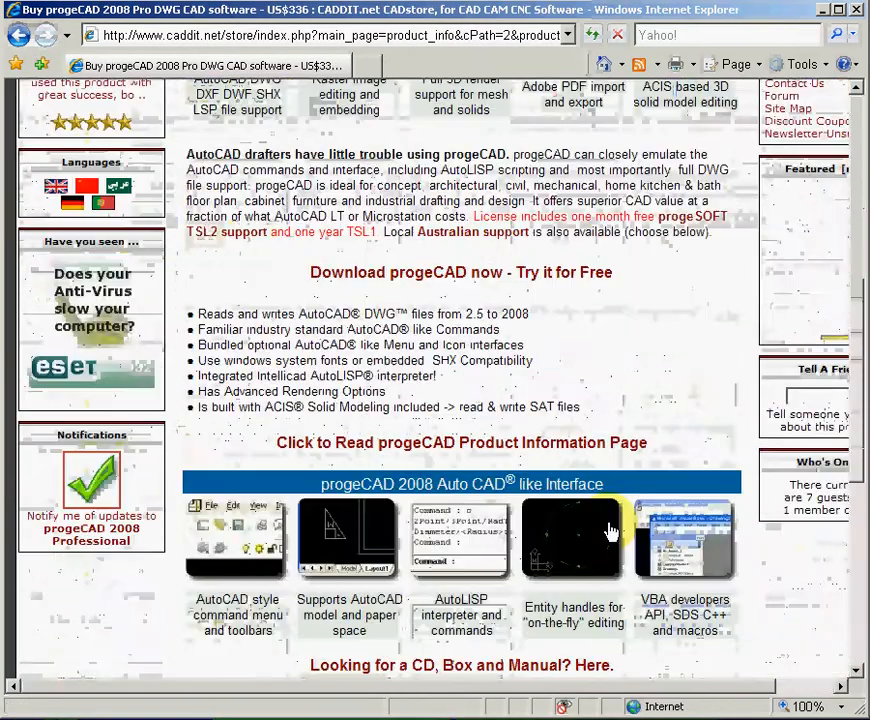
scroll("down", 3)
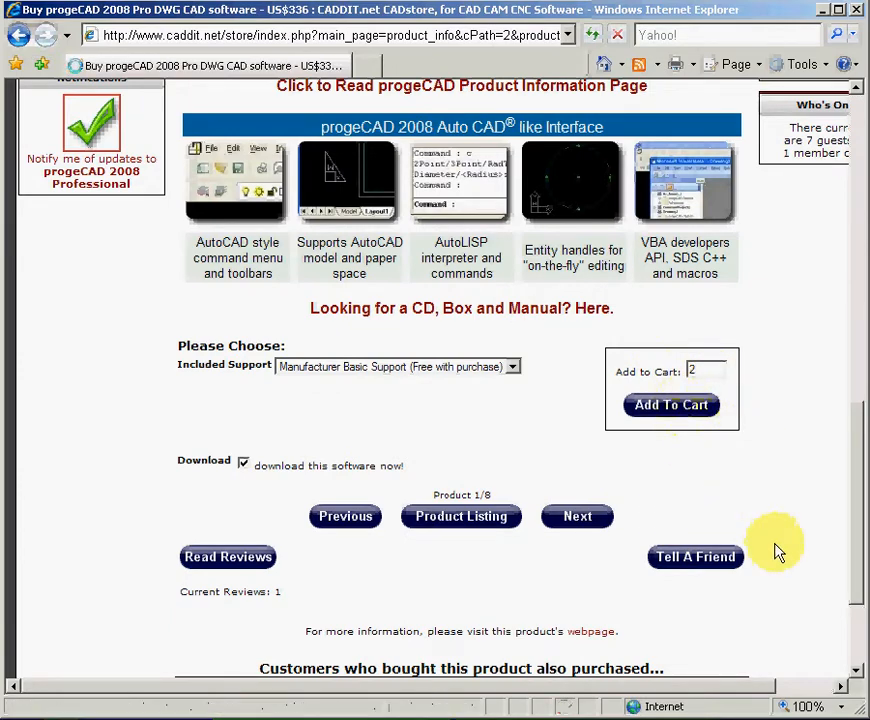
left_click(672, 404)
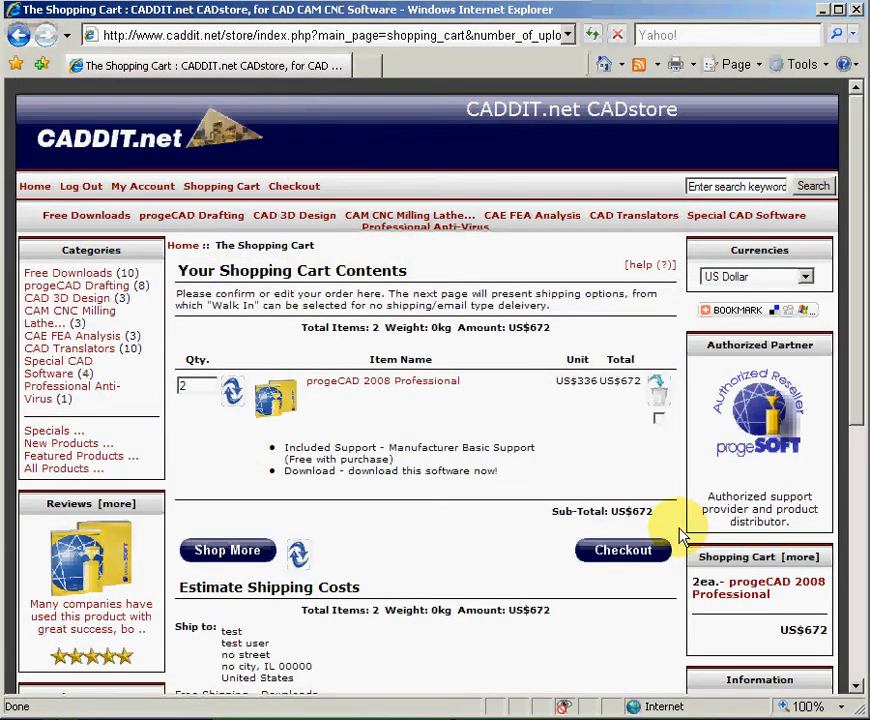
mouse_move(580, 482)
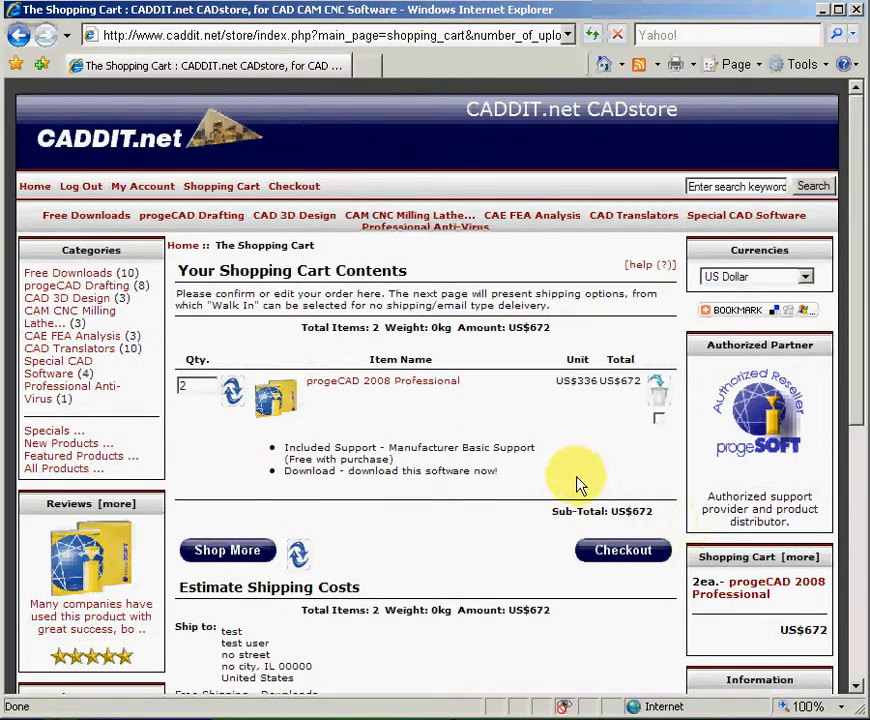
mouse_move(612, 384)
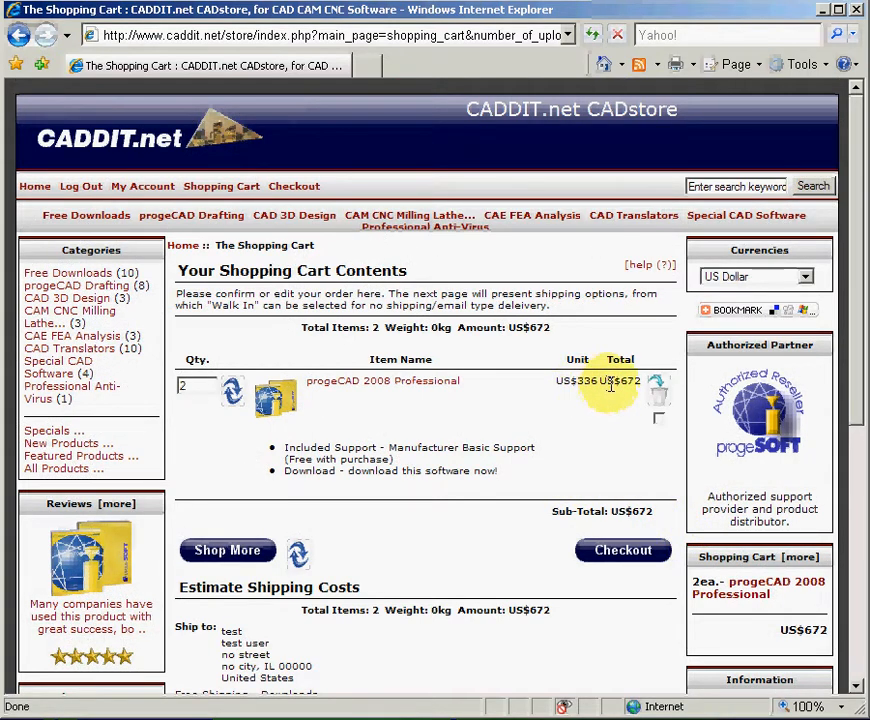
left_click(736, 310)
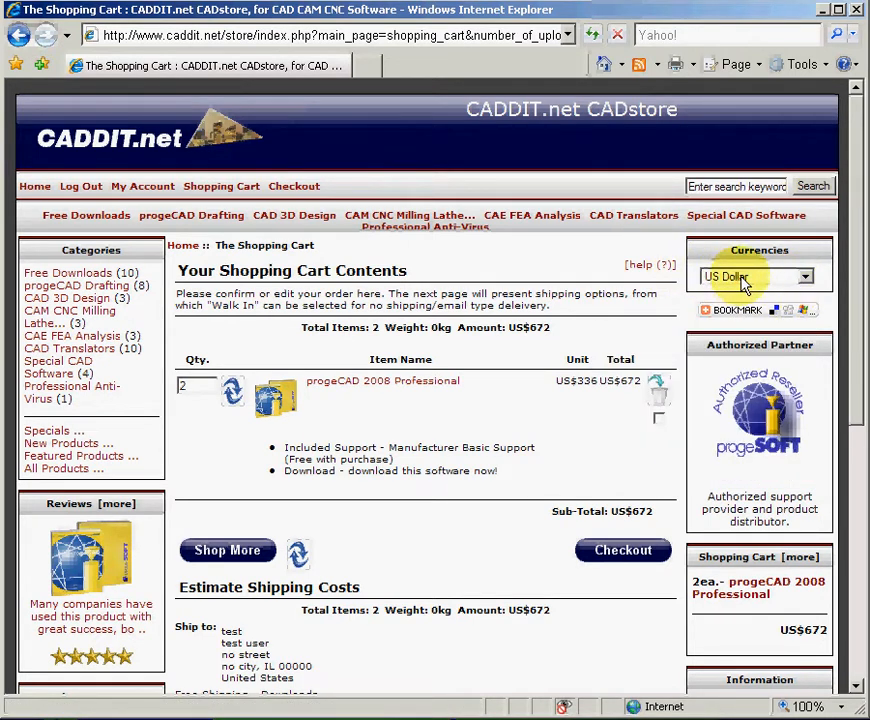
left_click(736, 186)
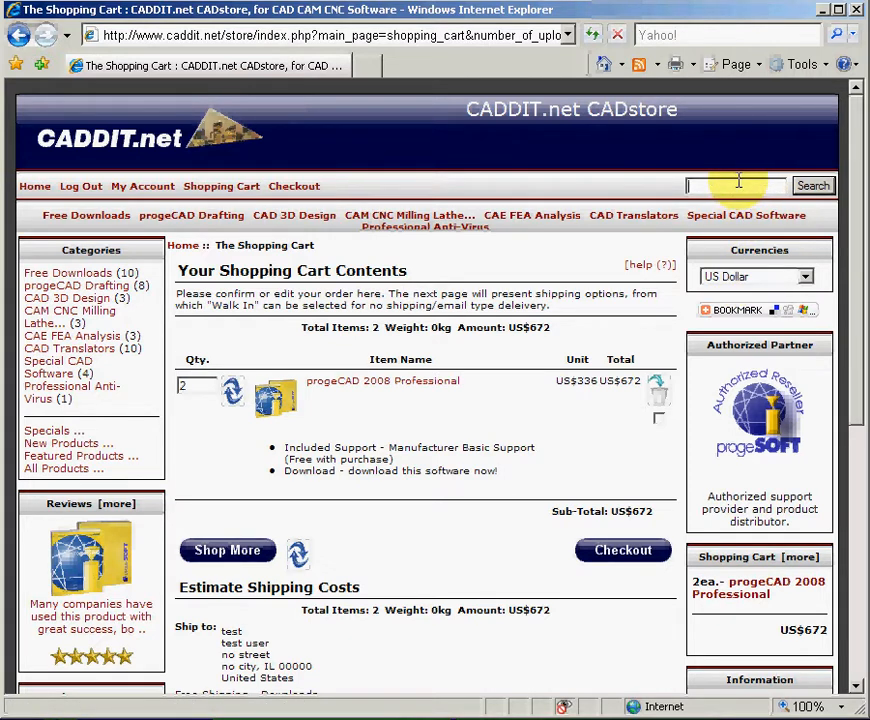
Search the store for '3d ca' after clearing the mistyped 'ed c', listing 26 products.
type("ed c")
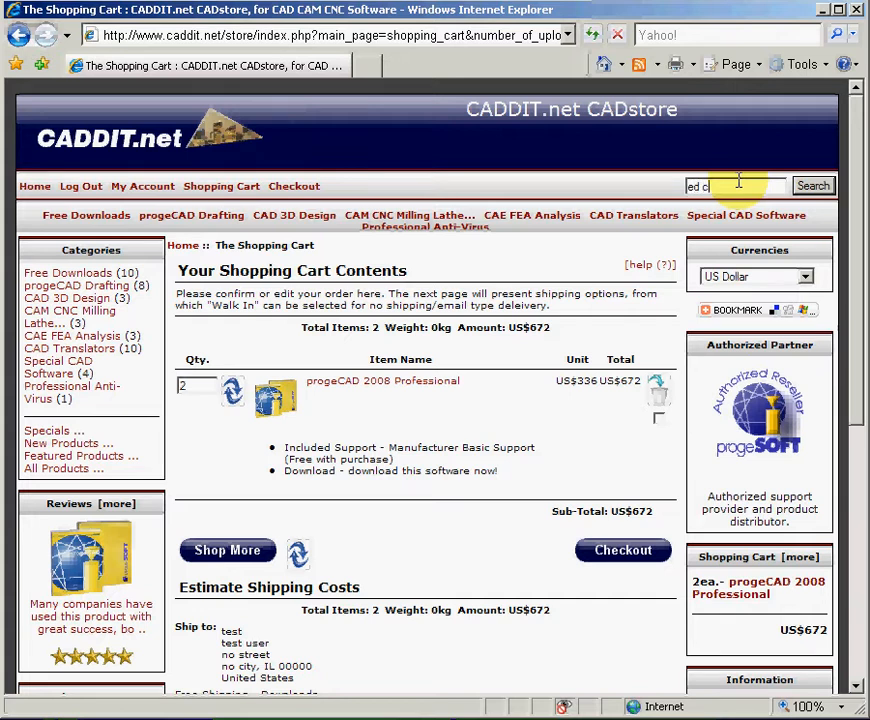
left_click(736, 184)
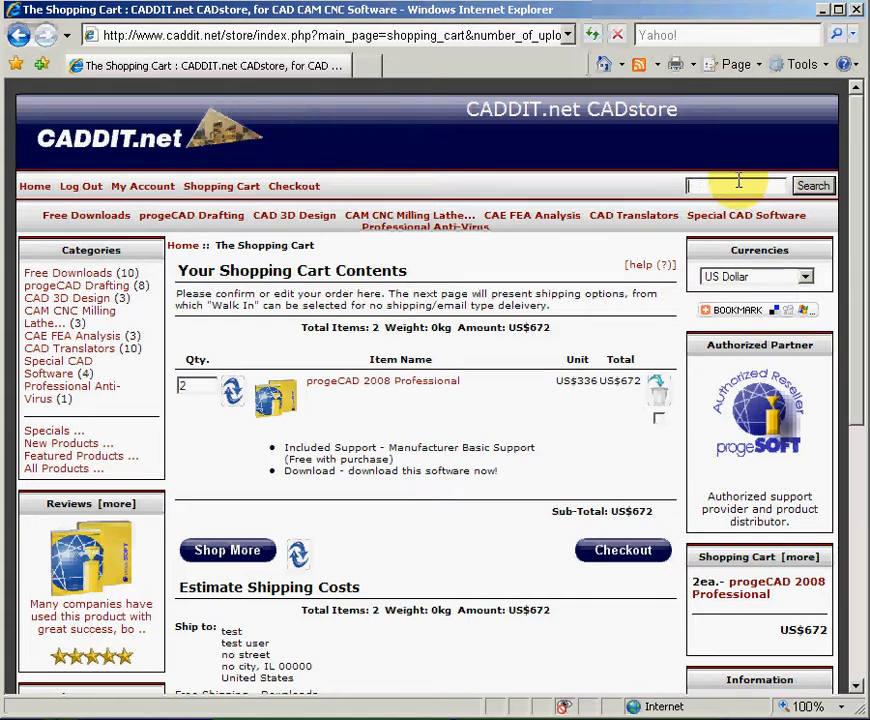
type("3d ca")
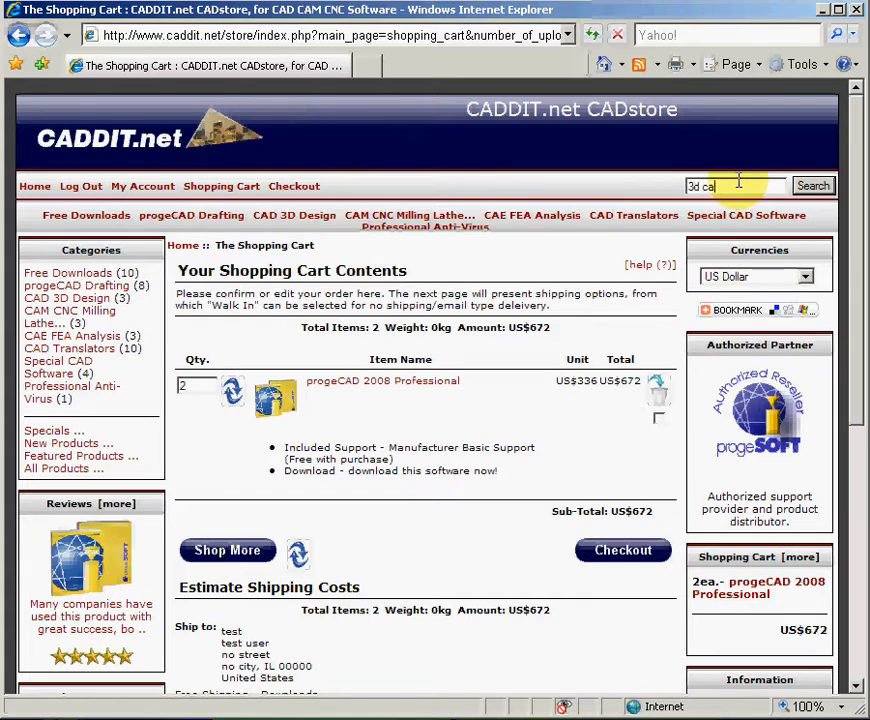
left_click(812, 184)
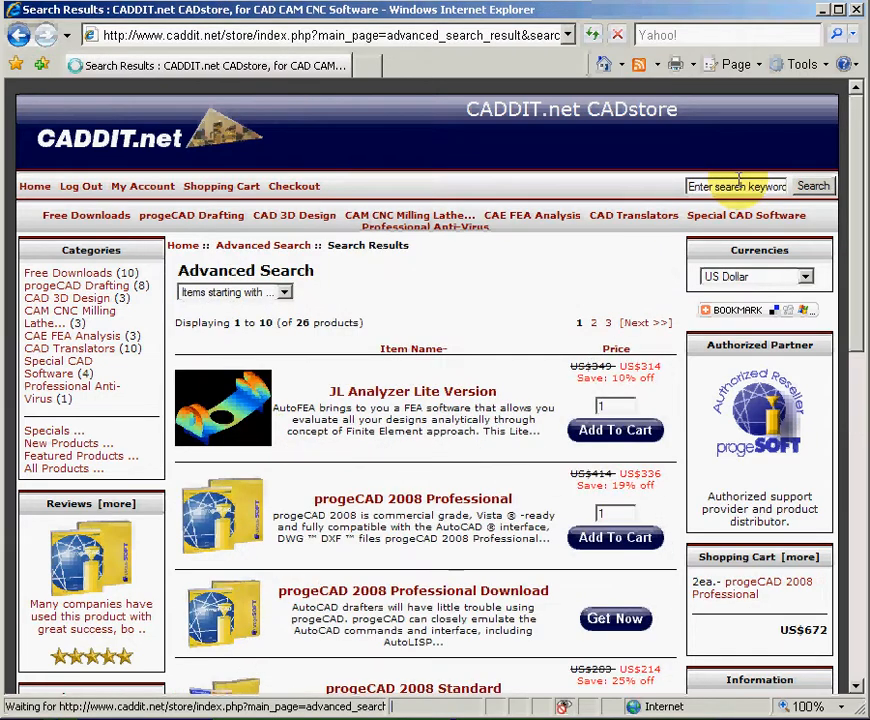
Open Contact Us from the Information box, showing the Liverpool sales office and contact form.
scroll("down", 3)
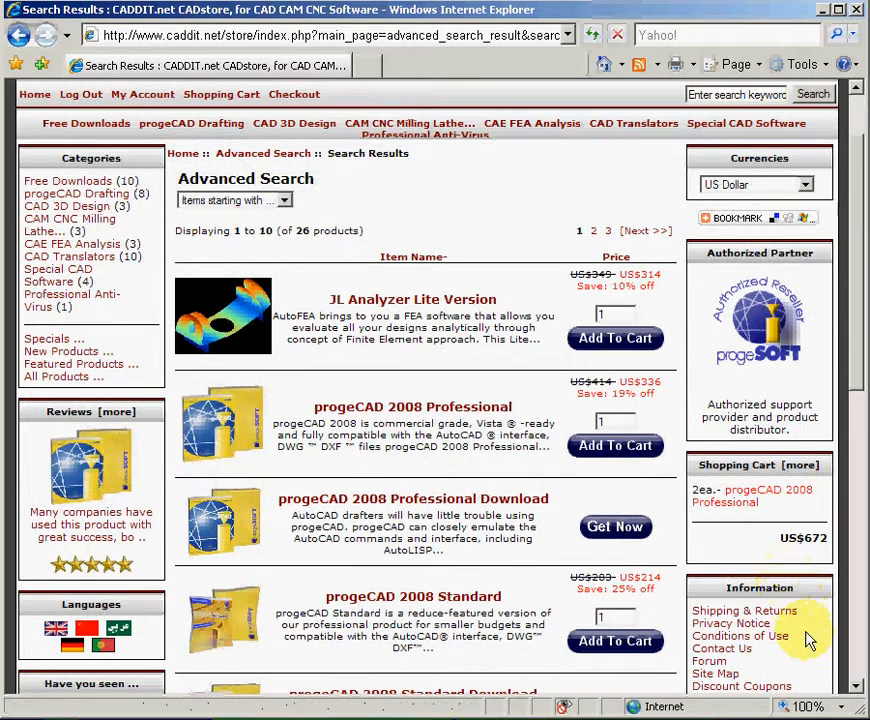
scroll("down", 3)
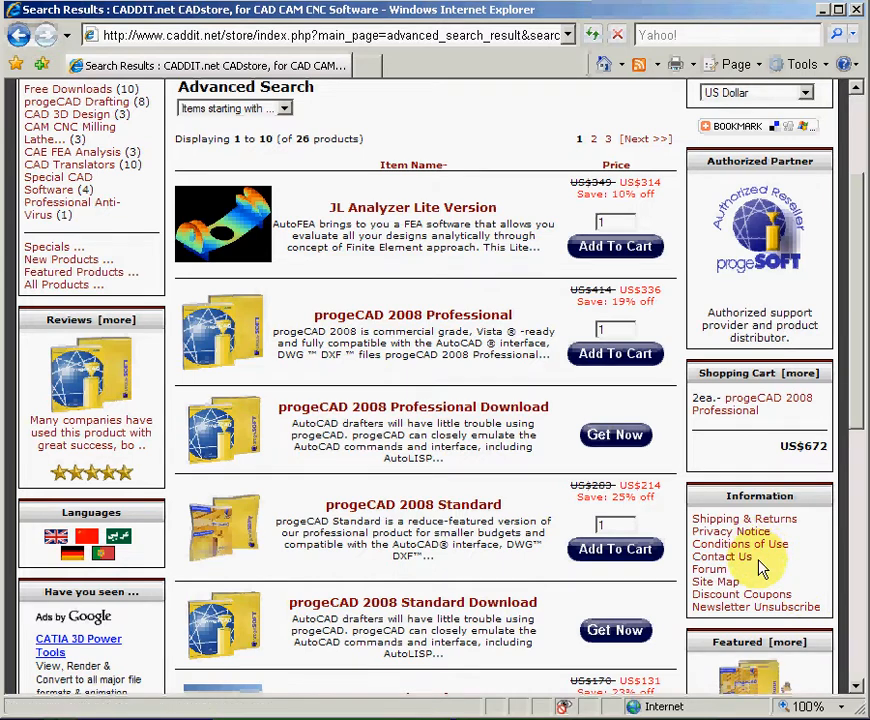
mouse_move(744, 562)
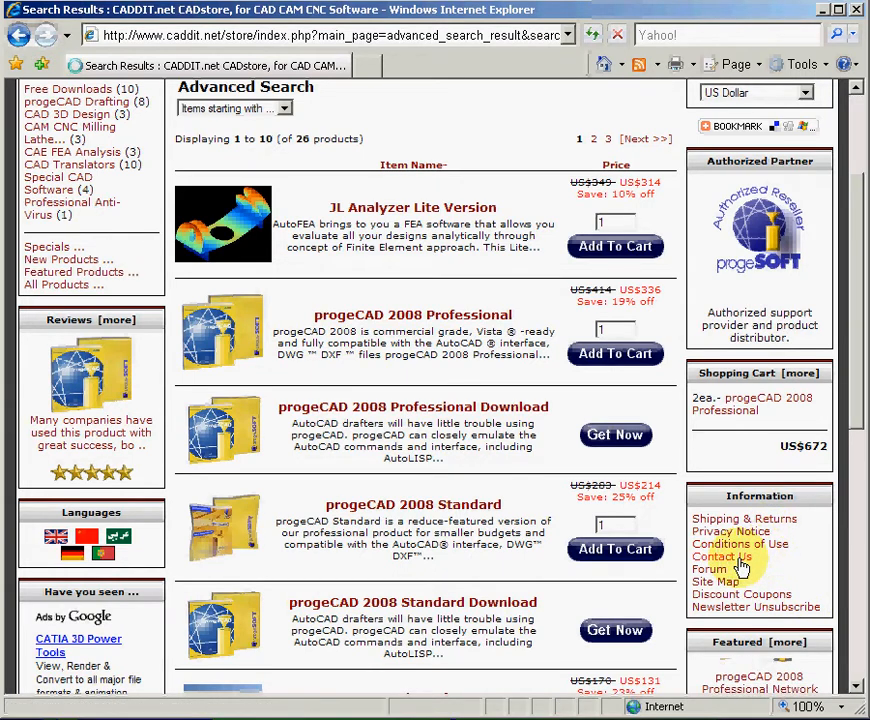
left_click(724, 556)
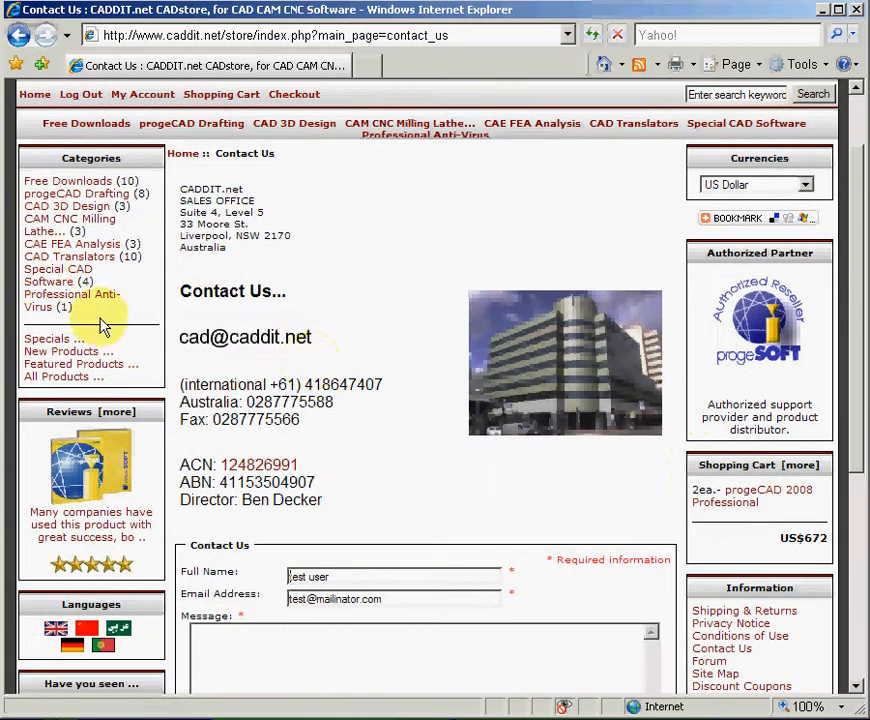